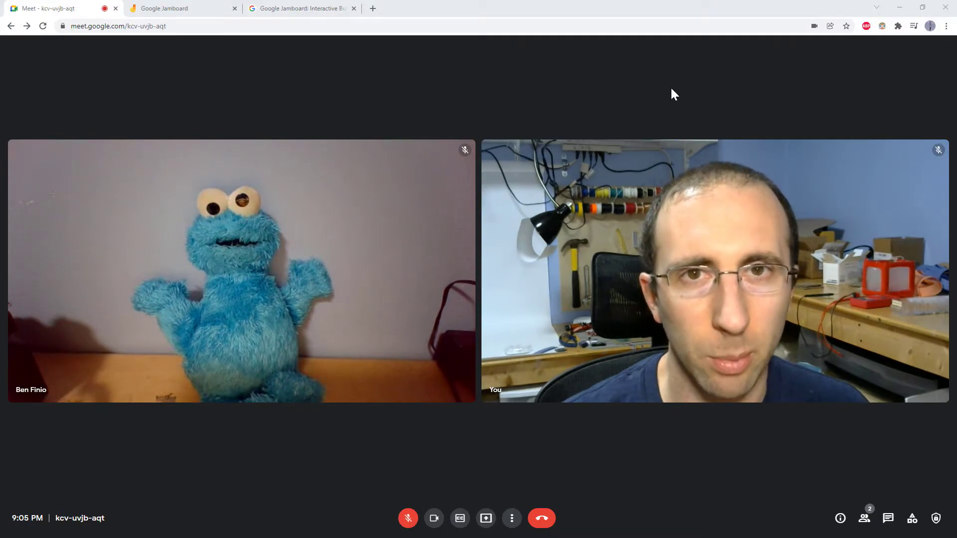
pyautogui.moveTo(911, 519)
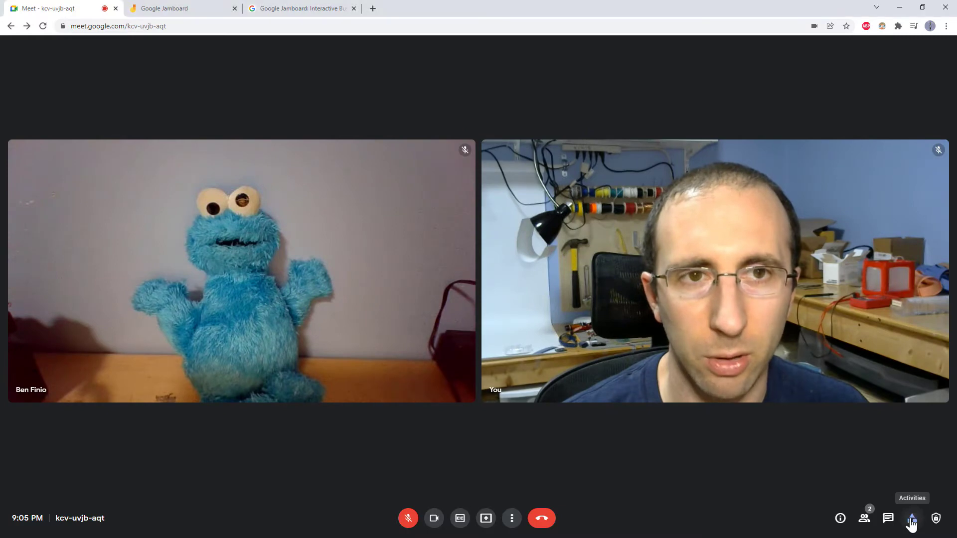
# Show the Whiteboarding options from the Meet Activities panel.
pyautogui.click(911, 518)
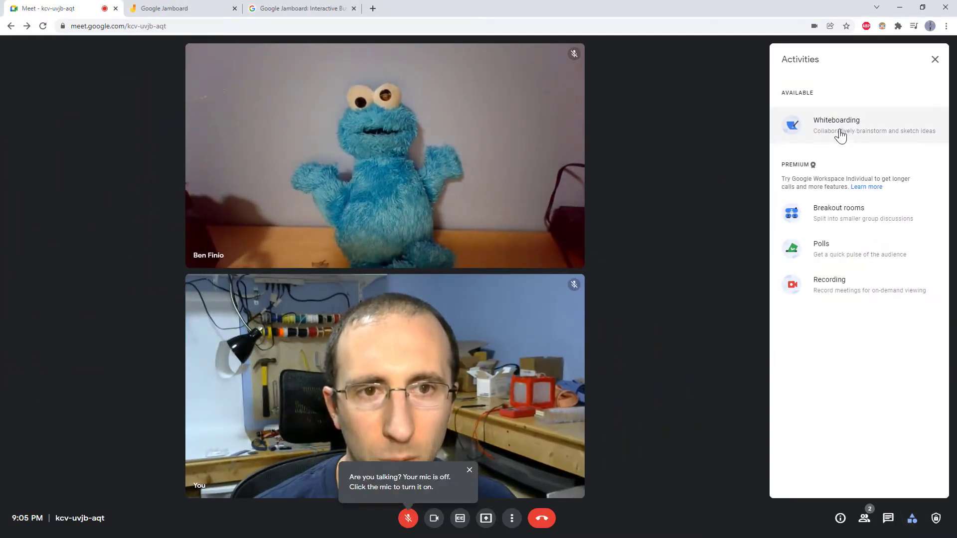
pyautogui.click(839, 126)
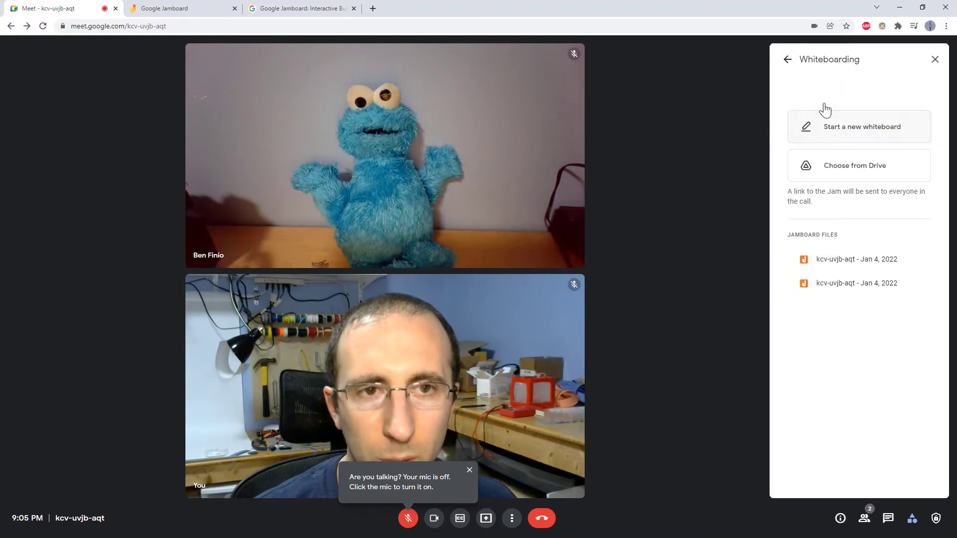
pyautogui.moveTo(850, 135)
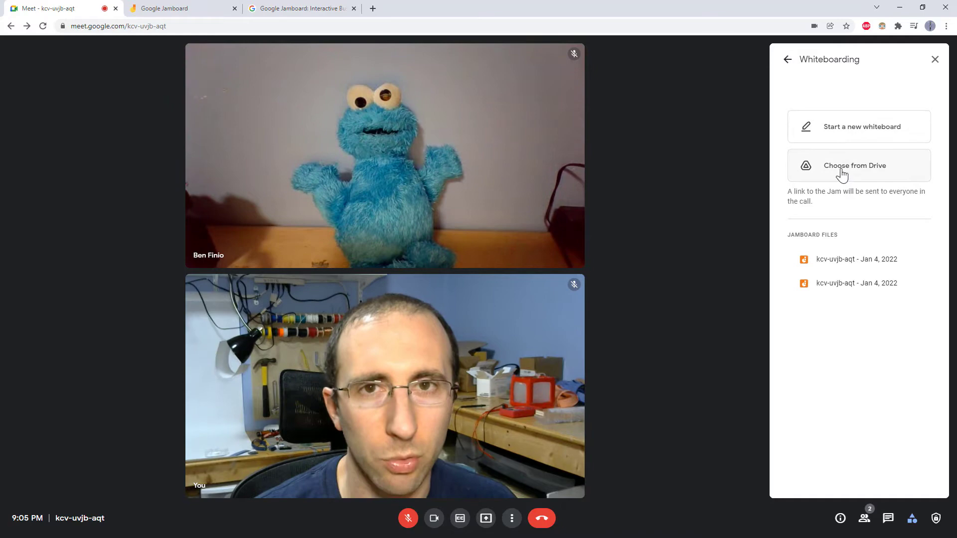
pyautogui.moveTo(801, 197)
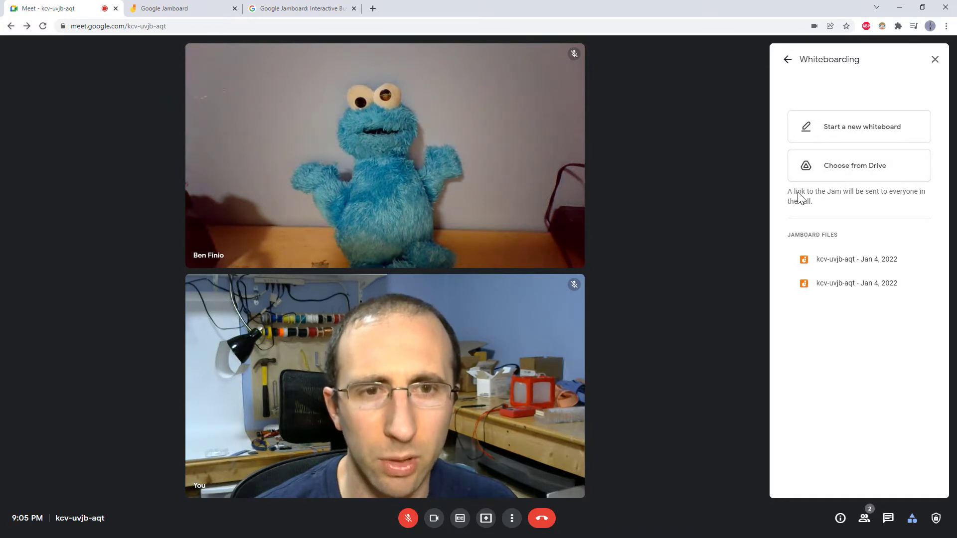
pyautogui.moveTo(843, 199)
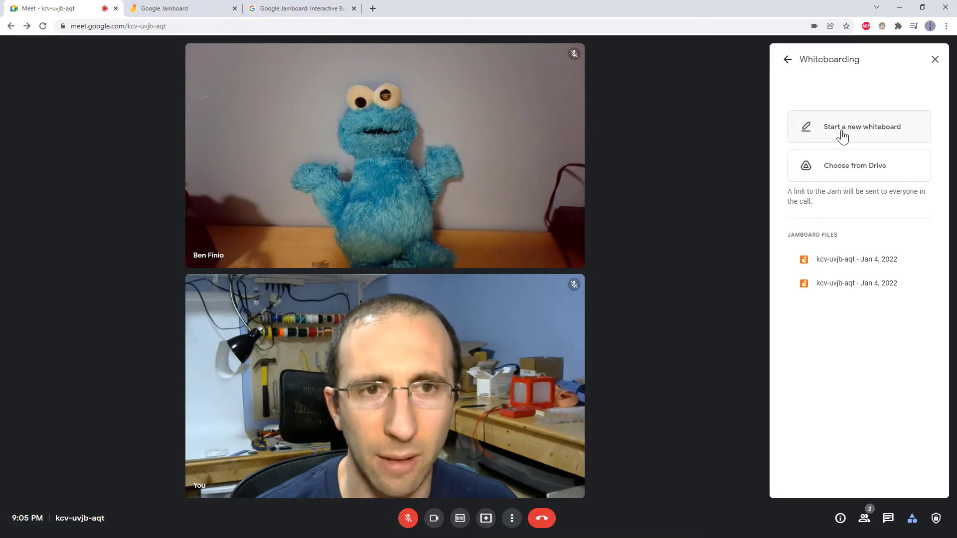
# Start a new whiteboard for the call and position the Jamboard window over Meet.
pyautogui.click(836, 127)
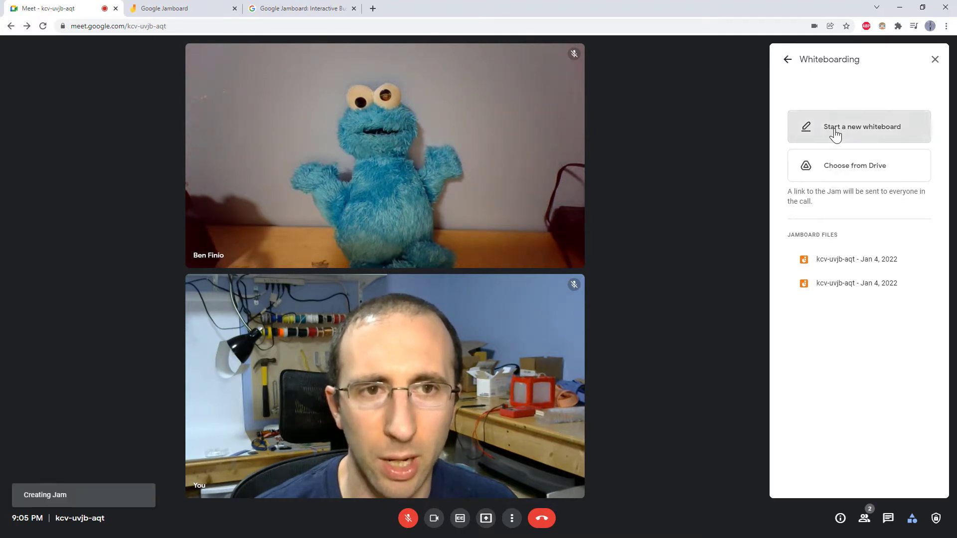
pyautogui.click(859, 126)
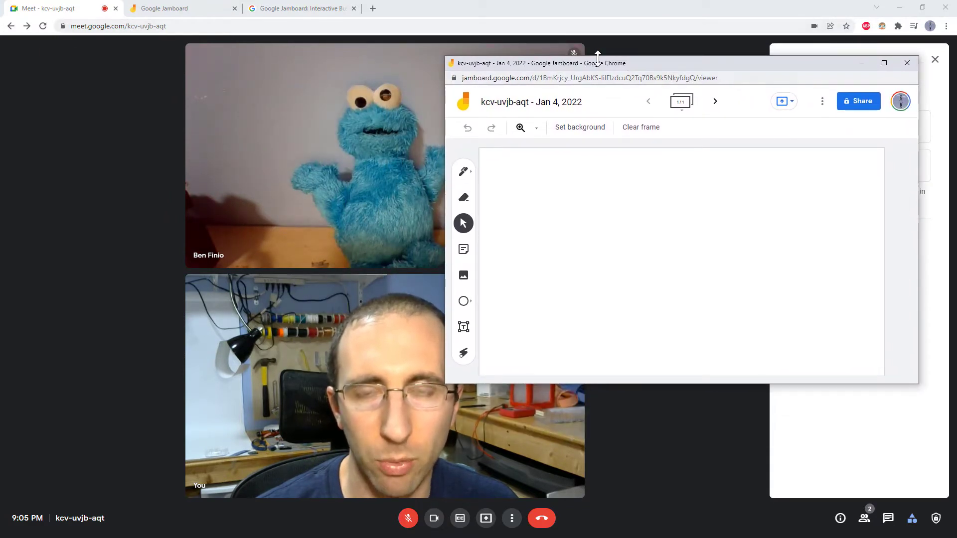
pyautogui.moveTo(664, 74)
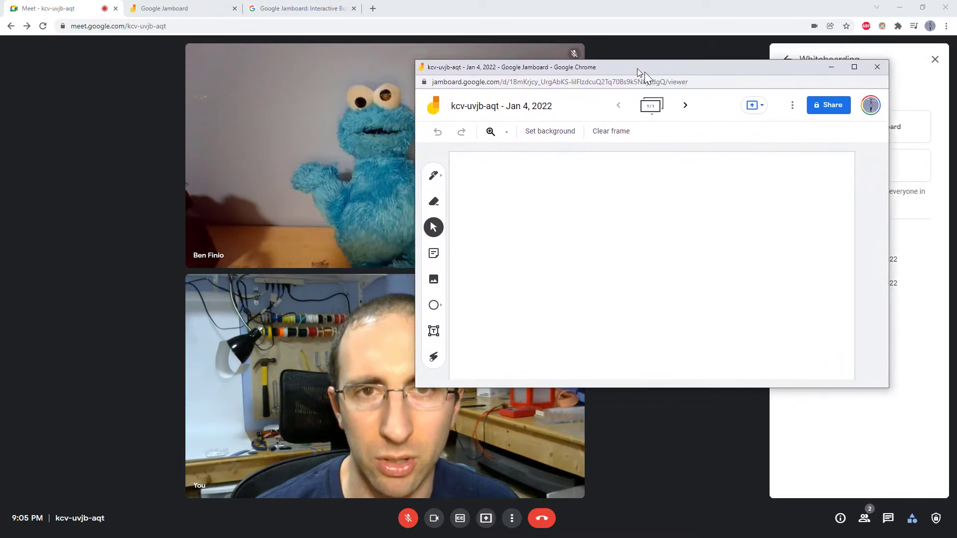
pyautogui.moveTo(638, 67); pyautogui.dragTo(616, 107)
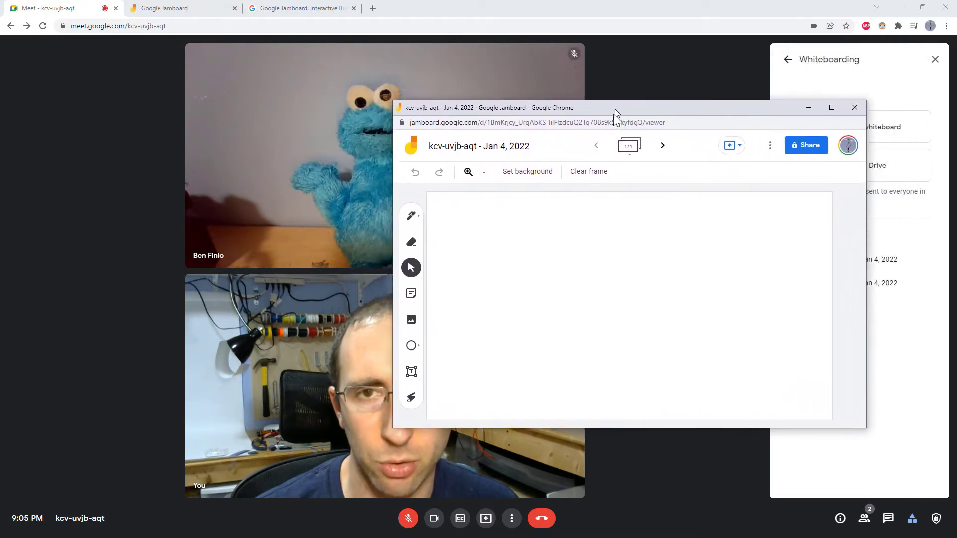
pyautogui.moveTo(617, 108); pyautogui.dragTo(637, 75)
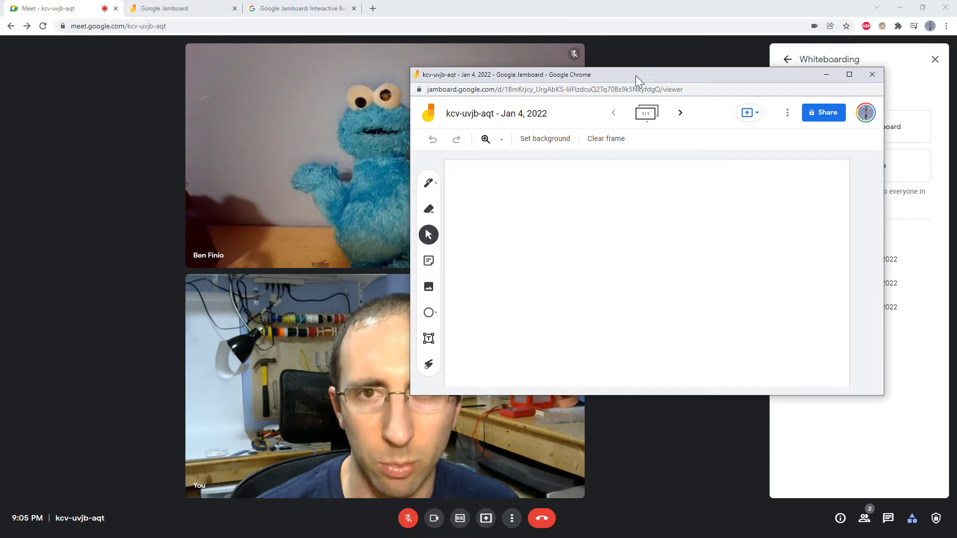
pyautogui.moveTo(637, 75); pyautogui.dragTo(682, 61)
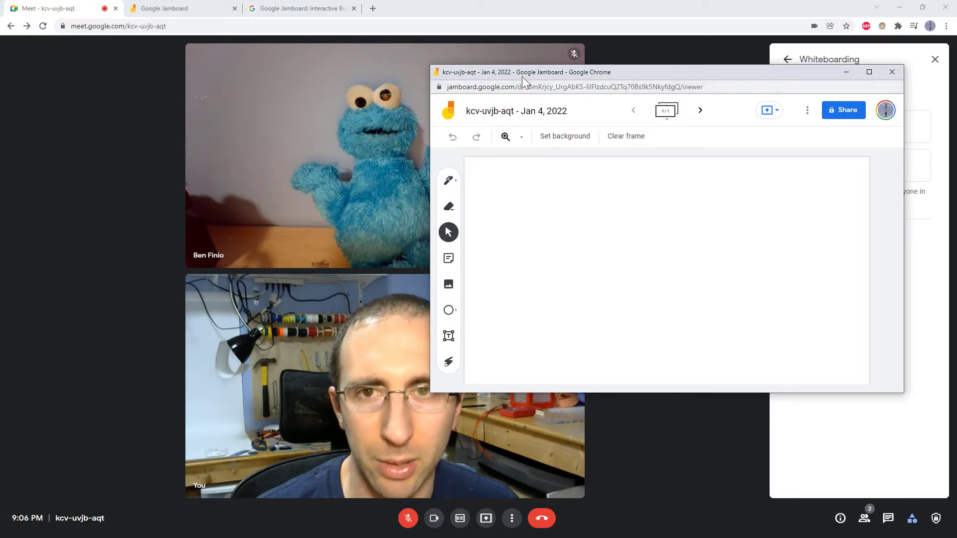
pyautogui.moveTo(650, 79)
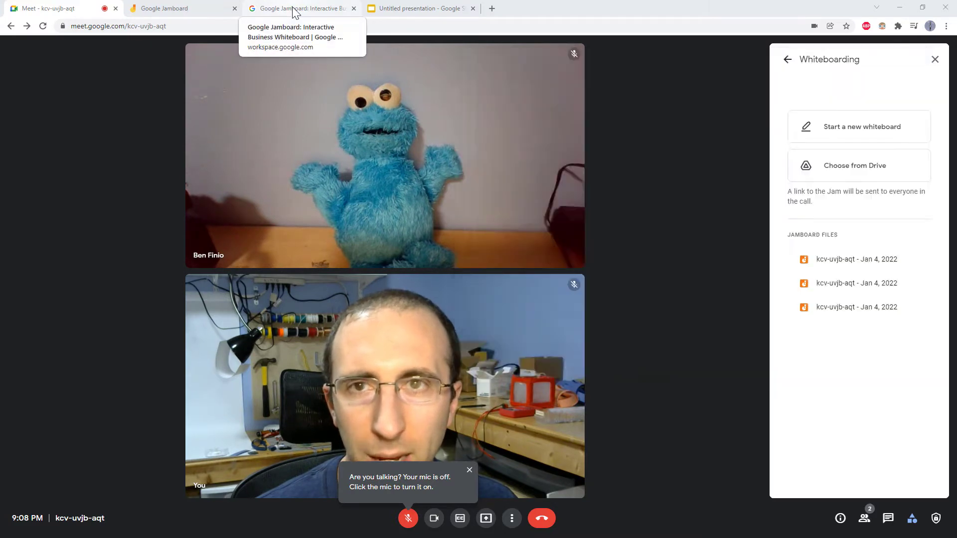
# Visit the Jamboard product page and home page, then reveal its navigation menu.
pyautogui.click(295, 8)
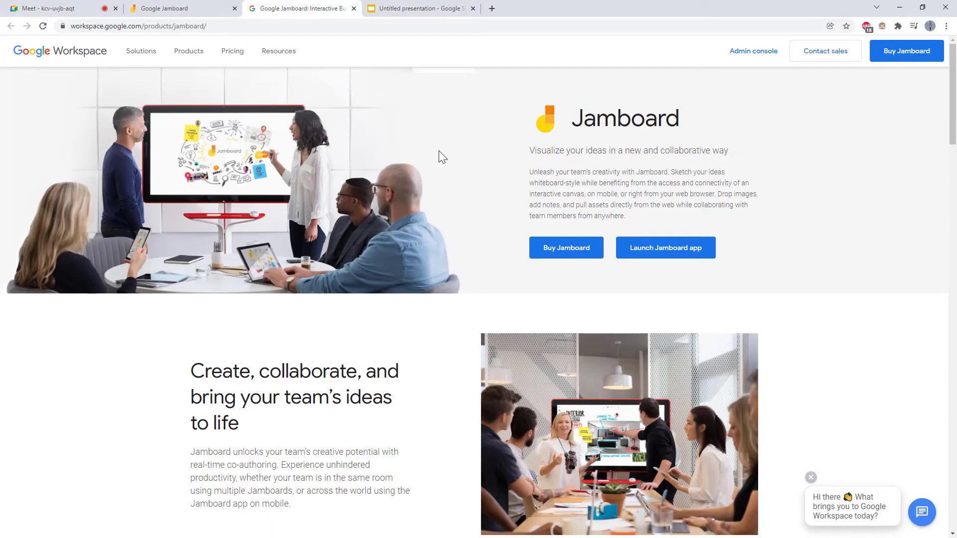
pyautogui.doubleClick(578, 118)
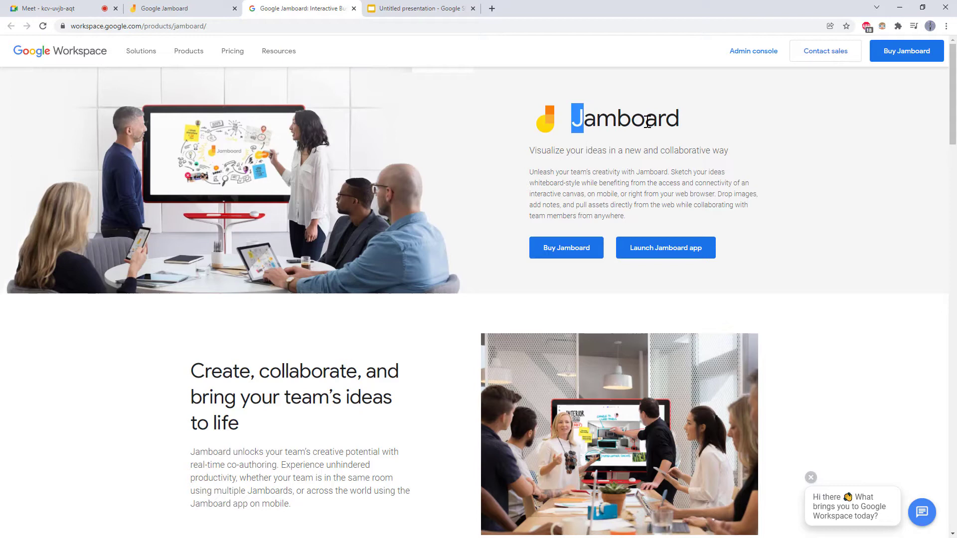
pyautogui.doubleClick(646, 118)
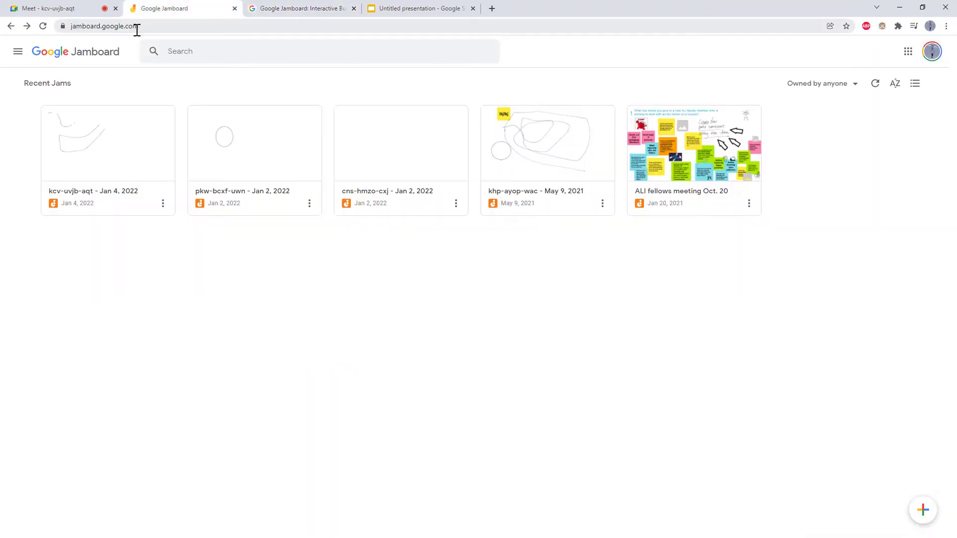
pyautogui.moveTo(19, 51)
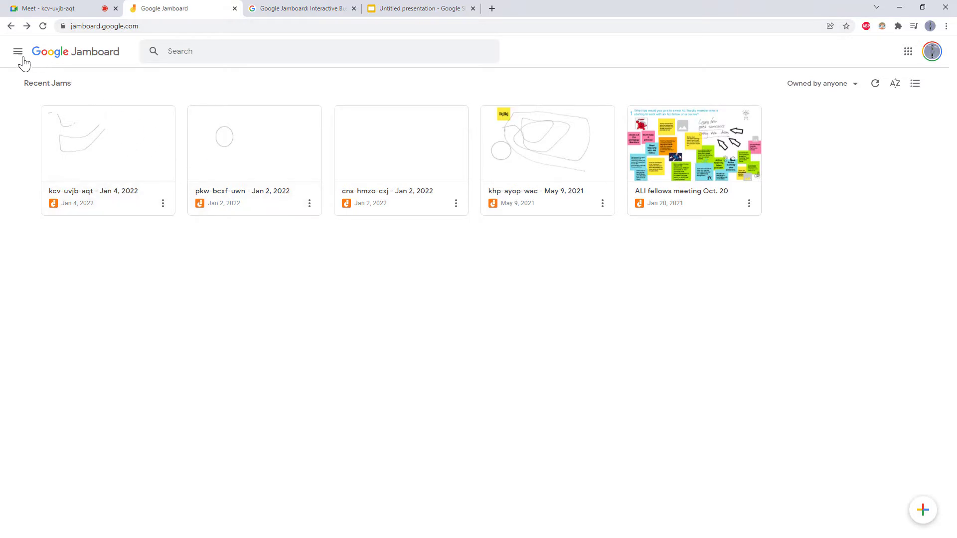
pyautogui.click(18, 52)
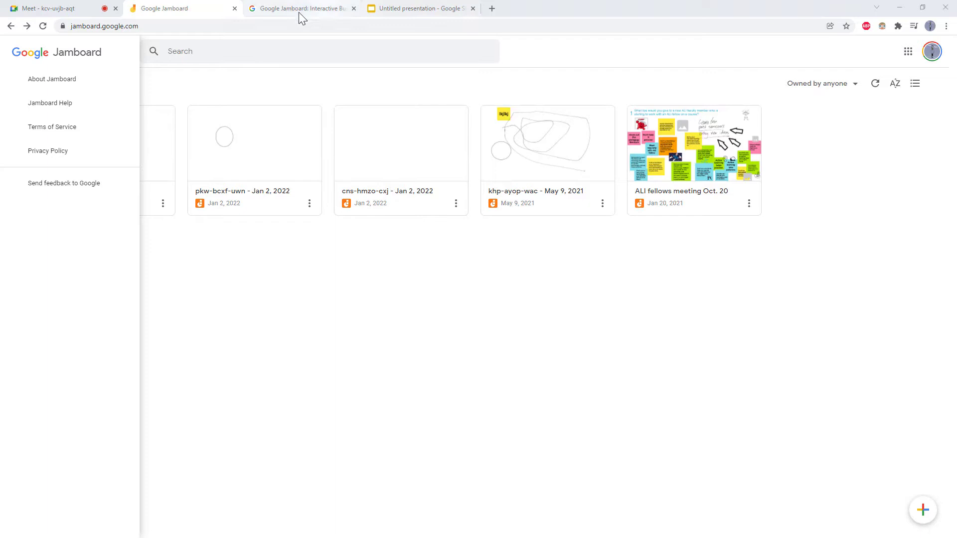
pyautogui.moveTo(182, 9)
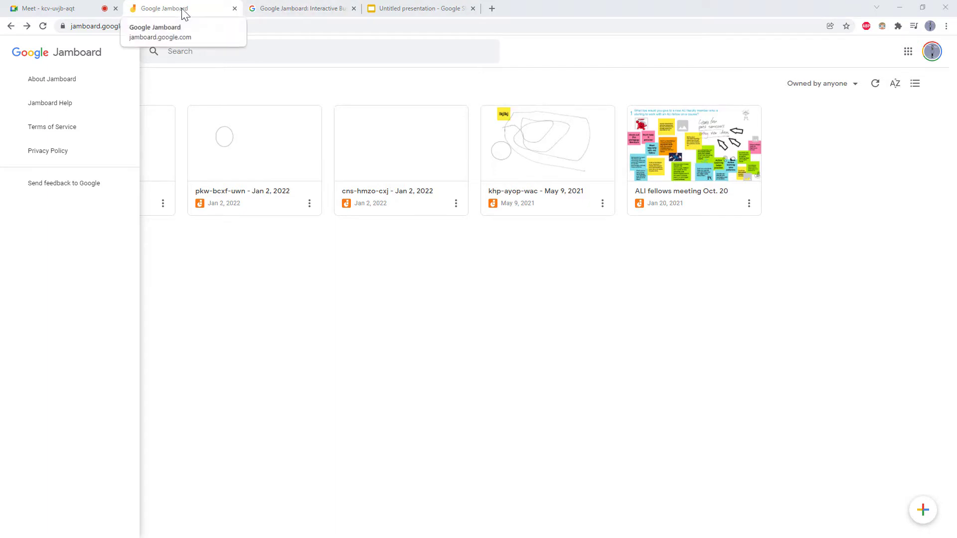
pyautogui.moveTo(45, 8)
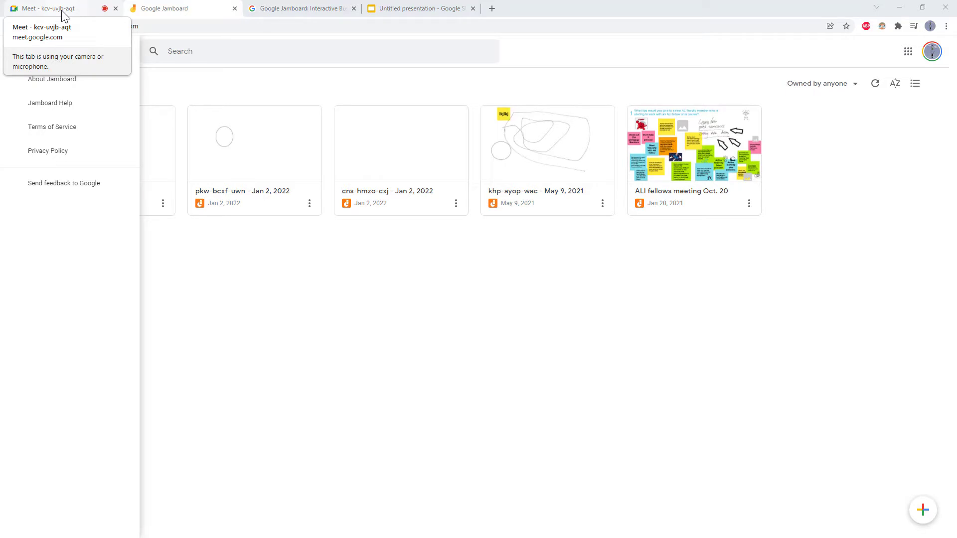
# Return to the Meet call, reopen the blank jam and reposition its window.
pyautogui.click(45, 8)
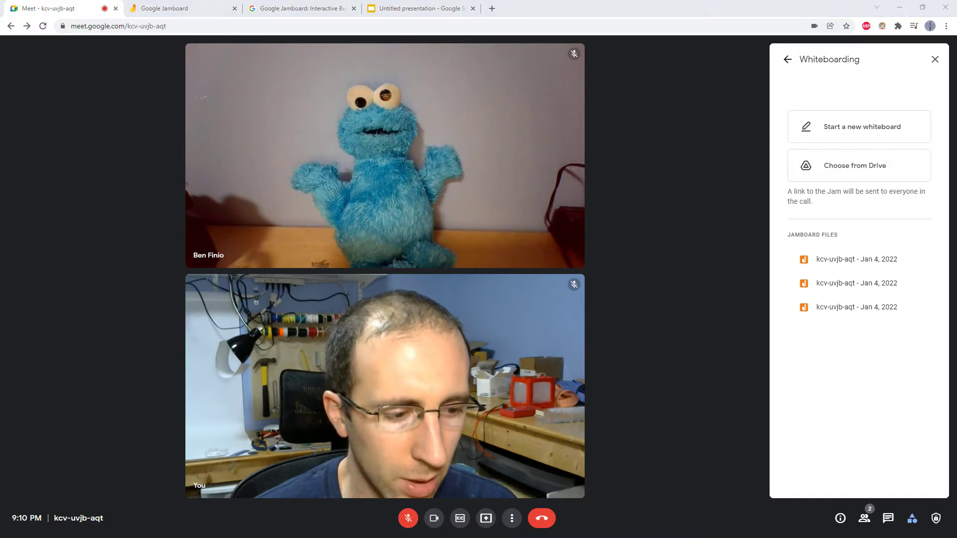
pyautogui.click(857, 259)
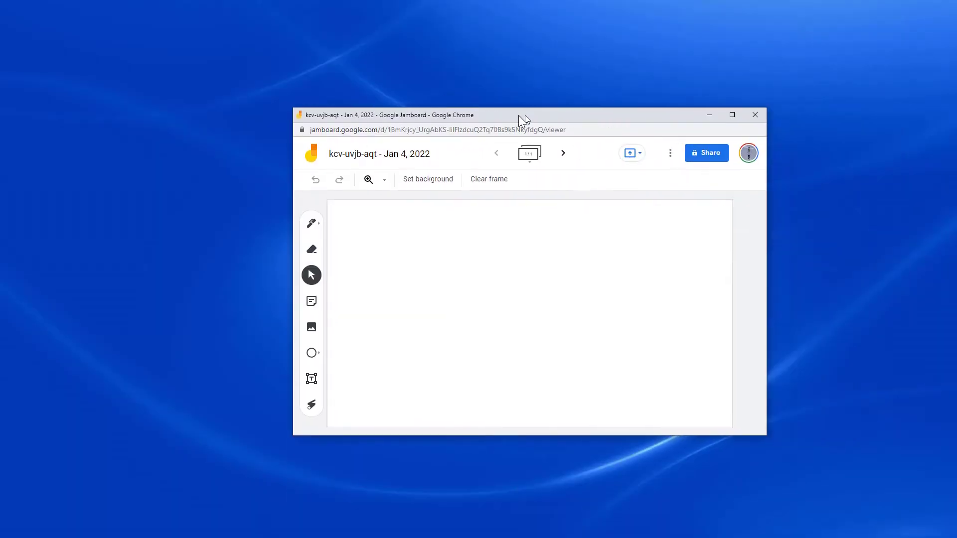
pyautogui.moveTo(525, 115); pyautogui.dragTo(483, 69)
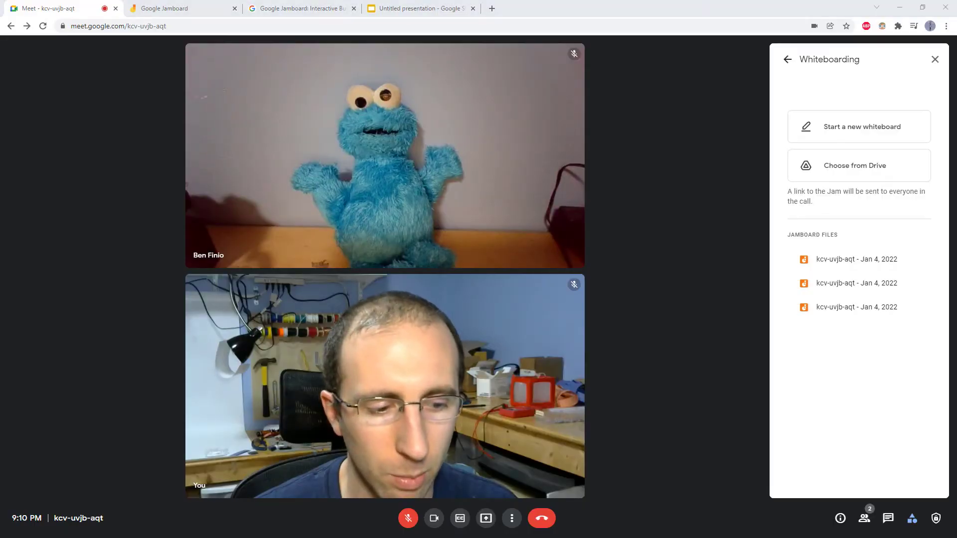
# Move the Jamboard window upward so it covers more of the call.
pyautogui.click(857, 259)
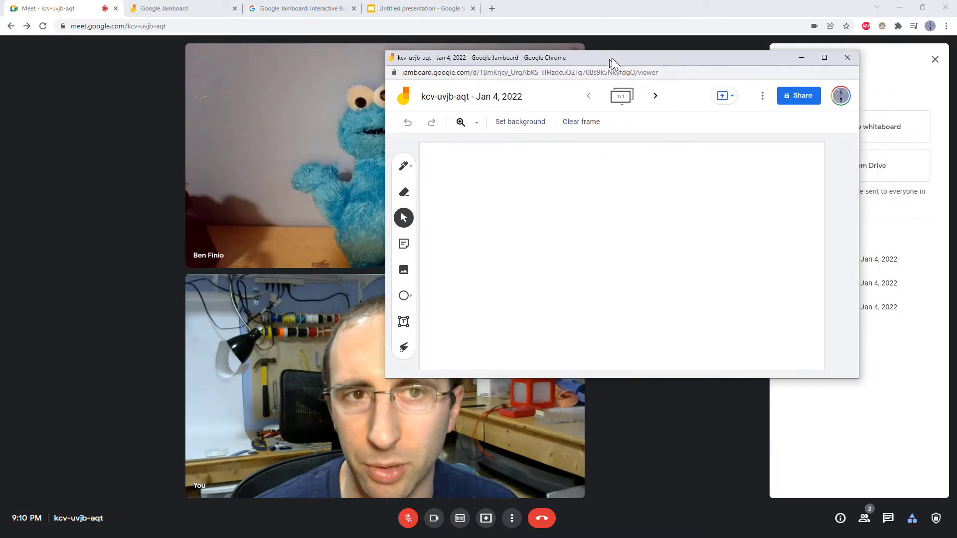
pyautogui.moveTo(614, 63); pyautogui.dragTo(573, 53)
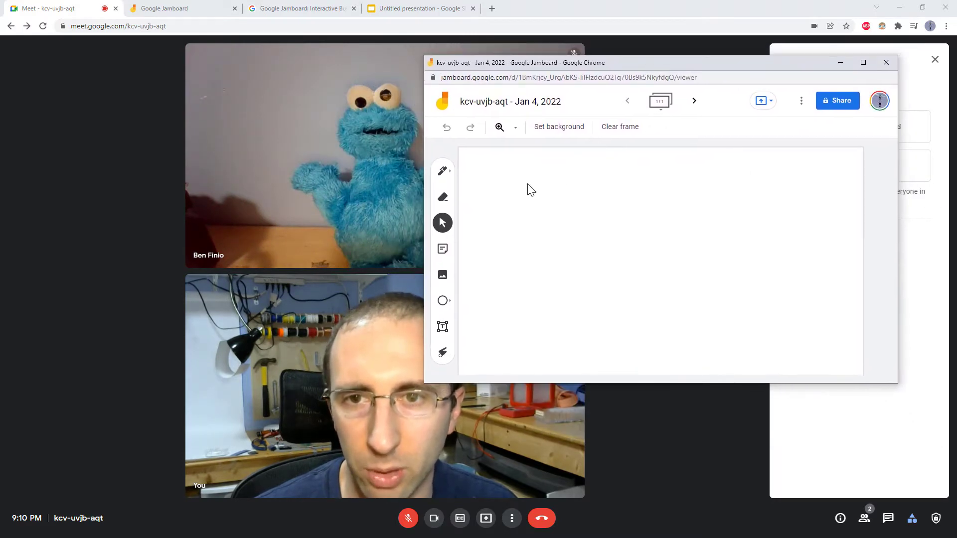
pyautogui.moveTo(526, 193)
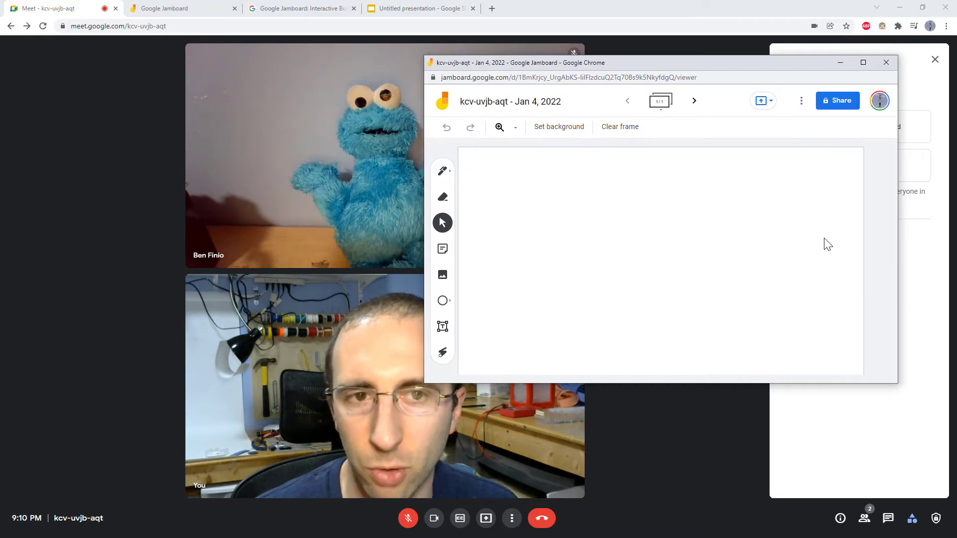
pyautogui.moveTo(644, 153)
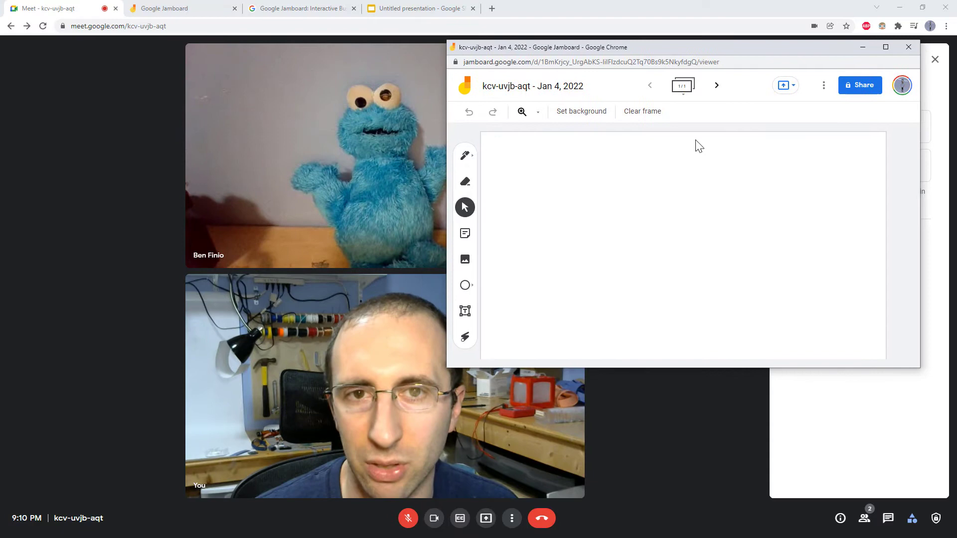
pyautogui.moveTo(650, 162)
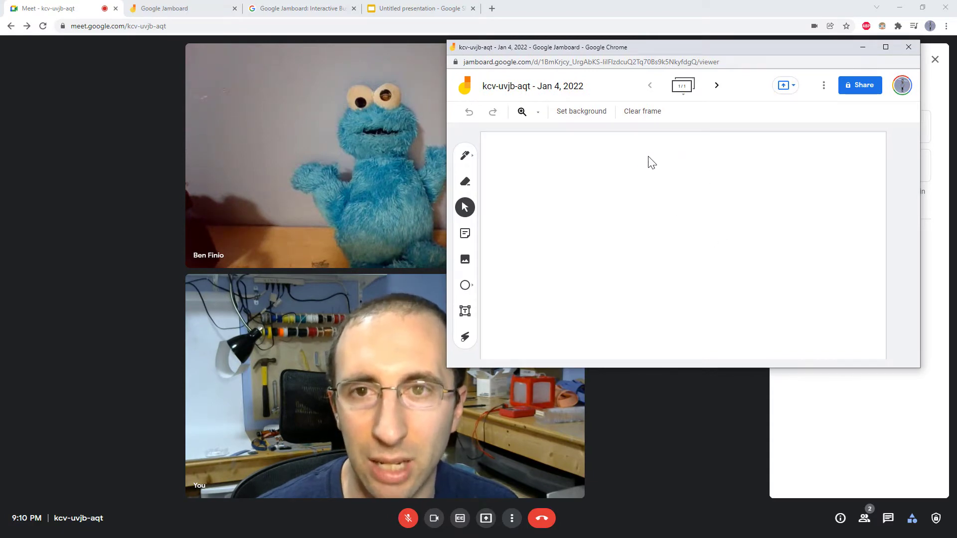
pyautogui.moveTo(634, 178)
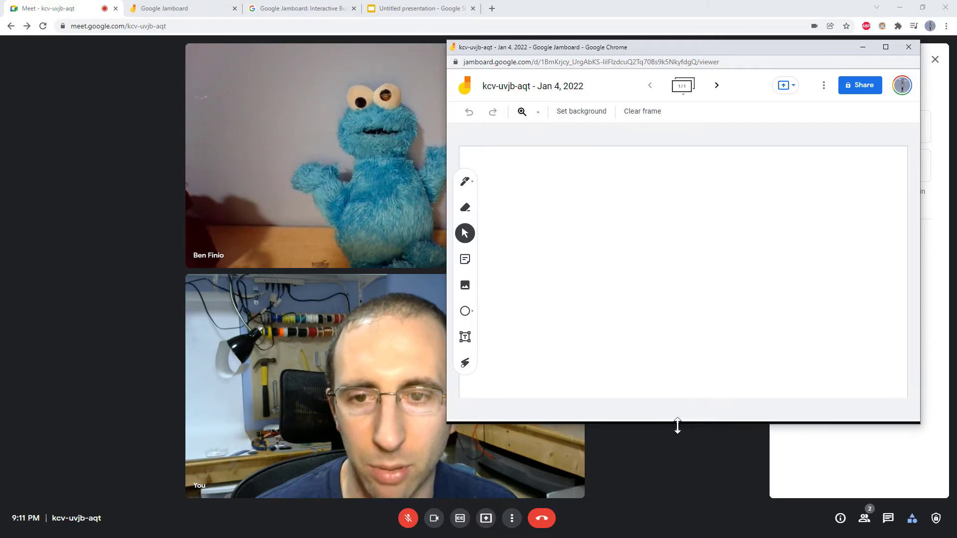
pyautogui.moveTo(465, 183)
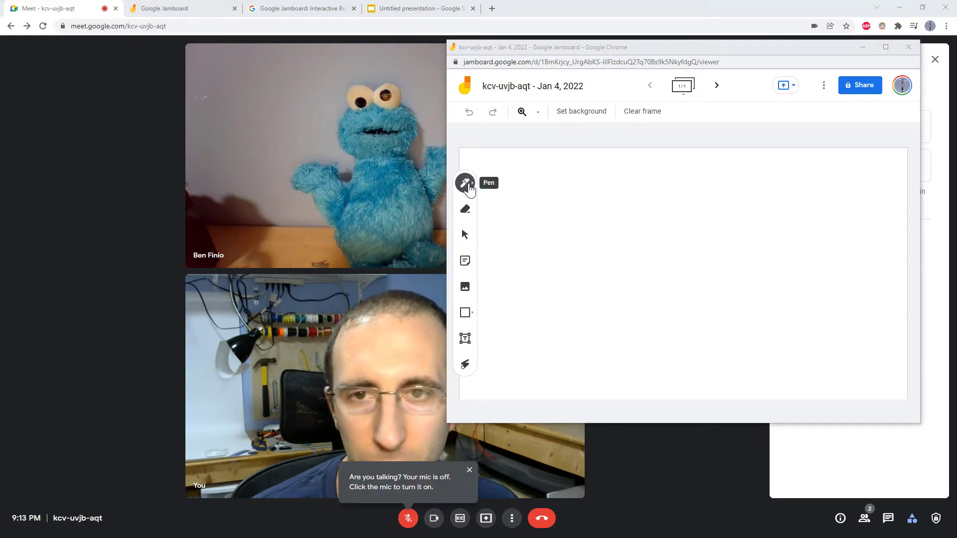
# Draw black freehand pen scribbles across the top of the frame.
pyautogui.click(464, 183)
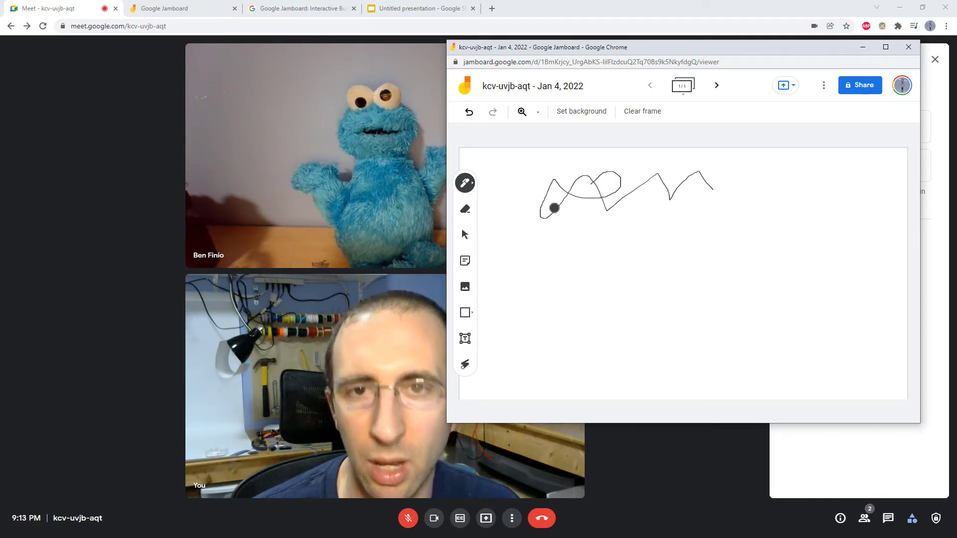
pyautogui.moveTo(552, 209); pyautogui.dragTo(524, 180)
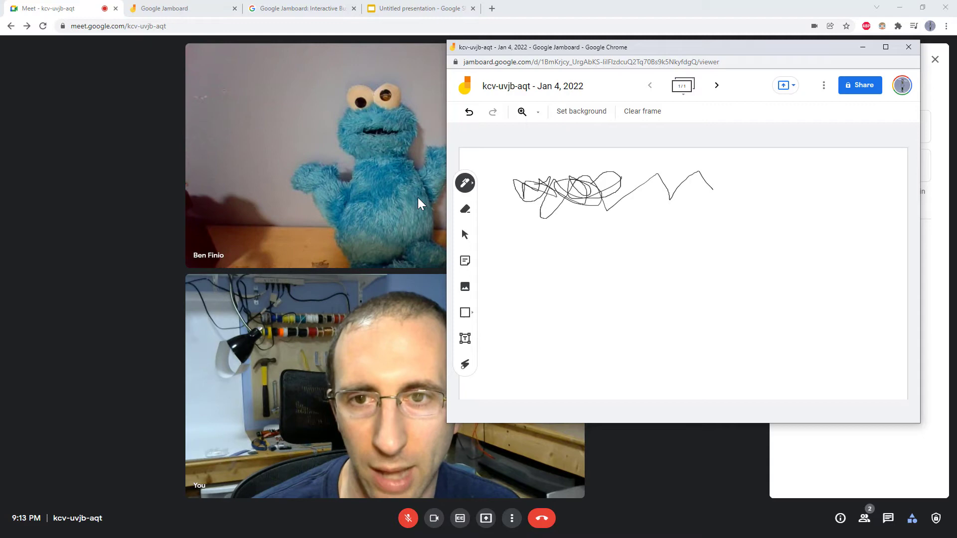
pyautogui.click(465, 209)
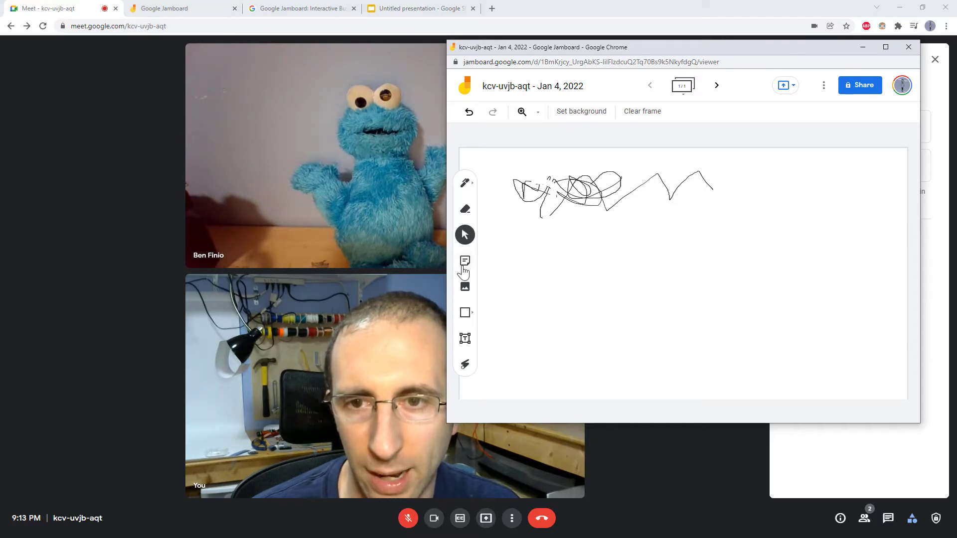
# Add a pink sticky note reading 'lkjlkjljk' and move it to the board's right side.
pyautogui.click(465, 262)
pyautogui.write('lkjlkjljk')
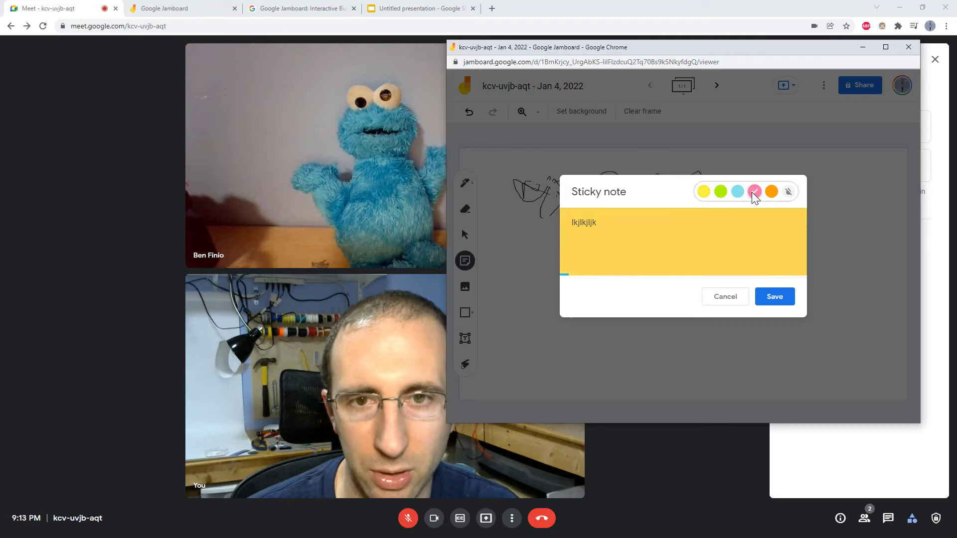
pyautogui.click(753, 192)
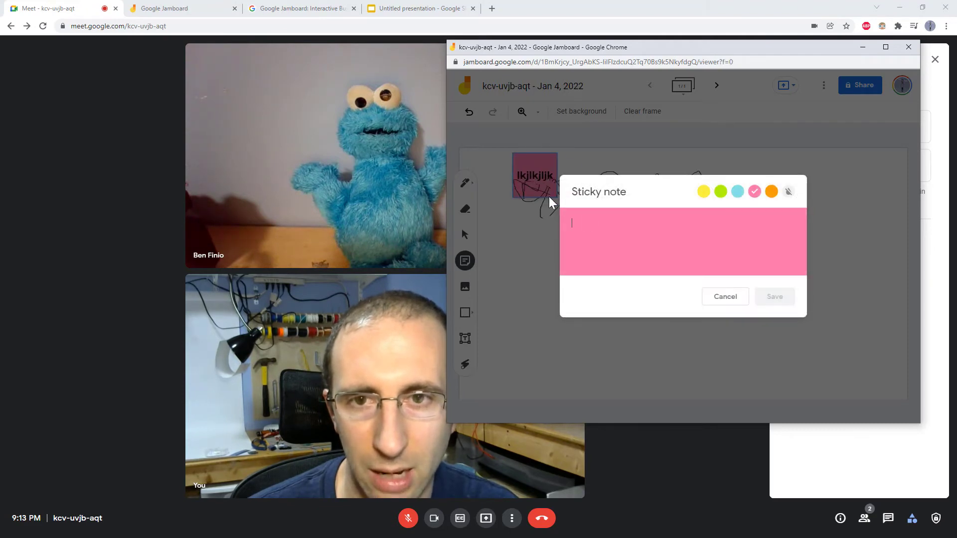
pyautogui.click(726, 297)
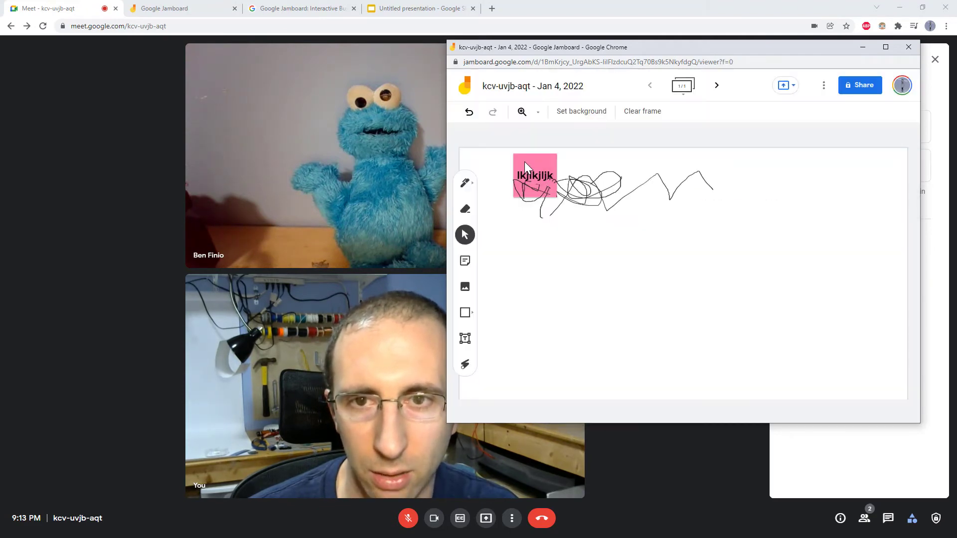
pyautogui.moveTo(534, 175); pyautogui.dragTo(799, 205)
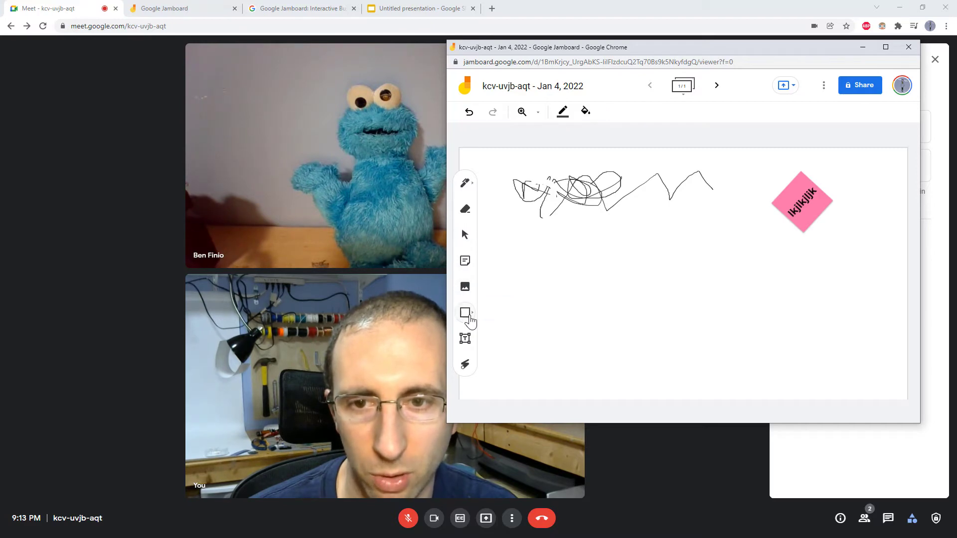
# Add an outlined oval and a 'kjhkjh' text label, then pick the laser pointer.
pyautogui.click(464, 312)
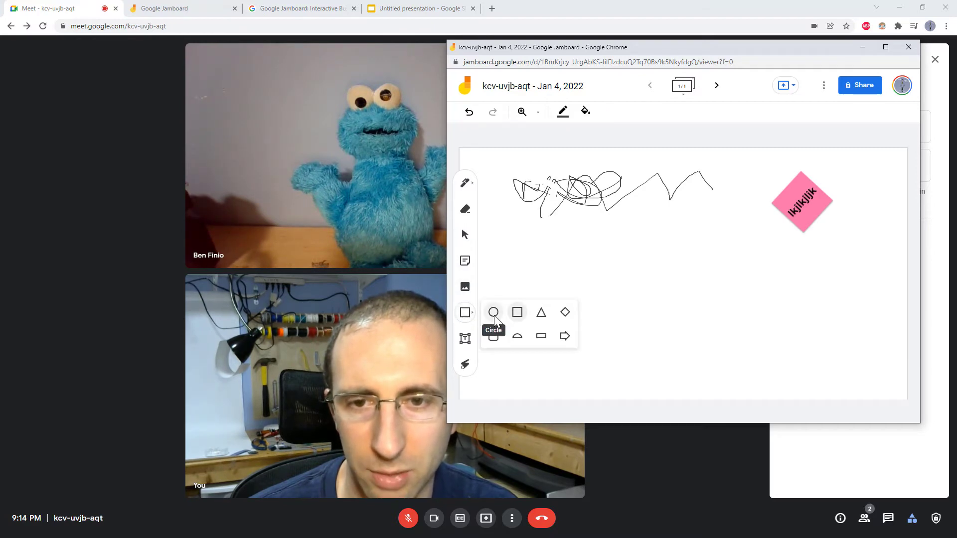
pyautogui.click(494, 312)
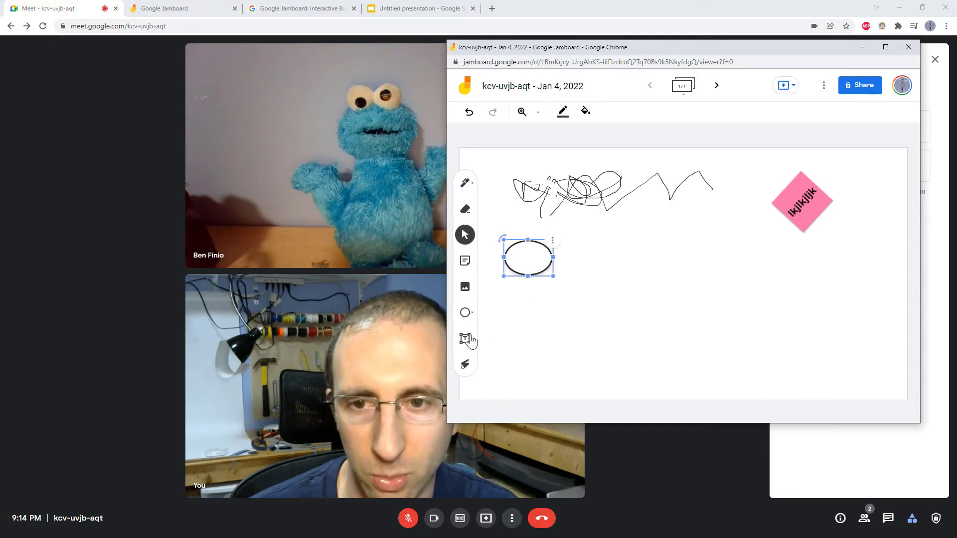
pyautogui.click(465, 339)
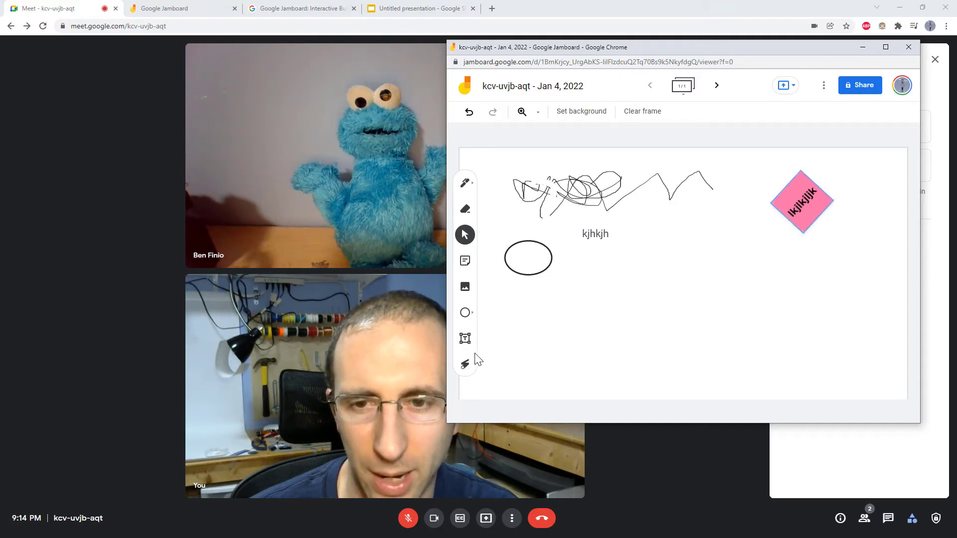
pyautogui.click(465, 365)
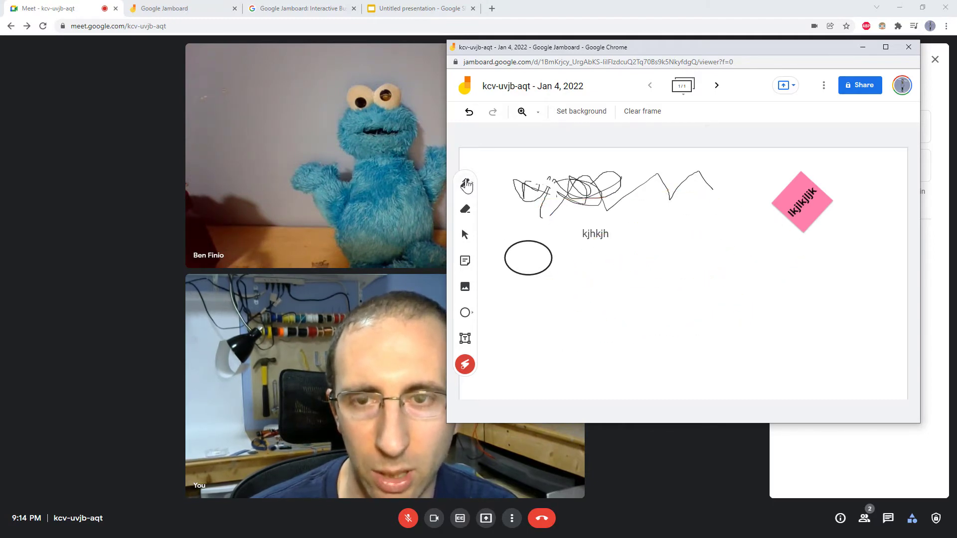
pyautogui.moveTo(465, 260)
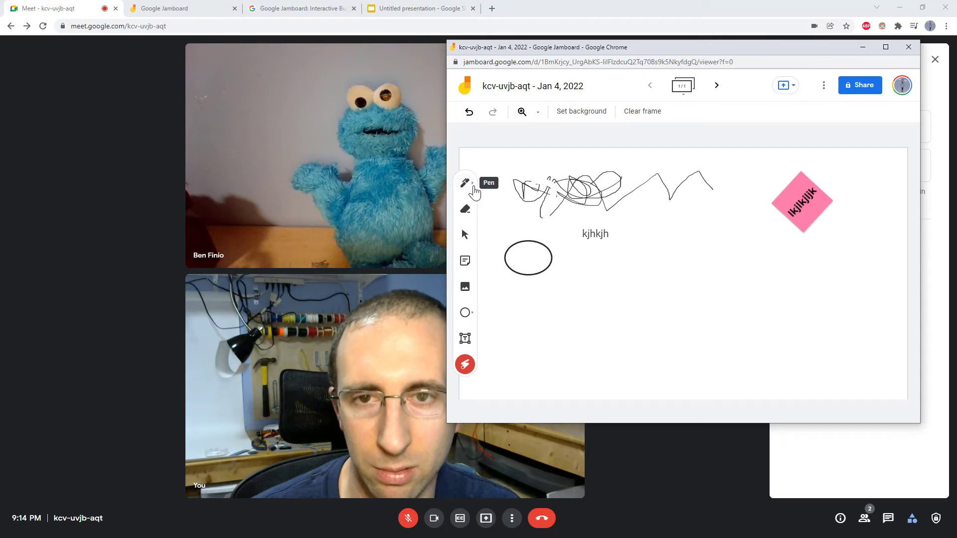
pyautogui.moveTo(706, 142)
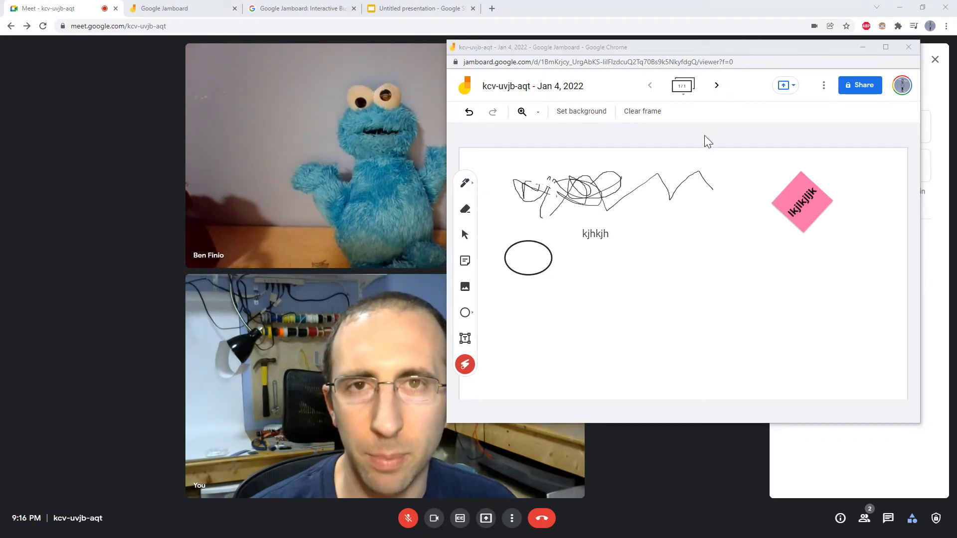
pyautogui.moveTo(683, 85)
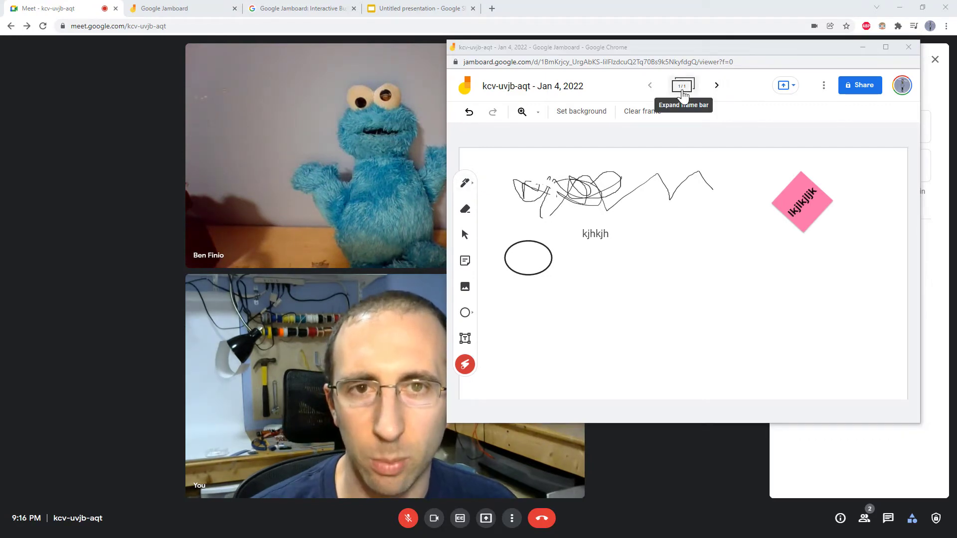
pyautogui.moveTo(717, 85)
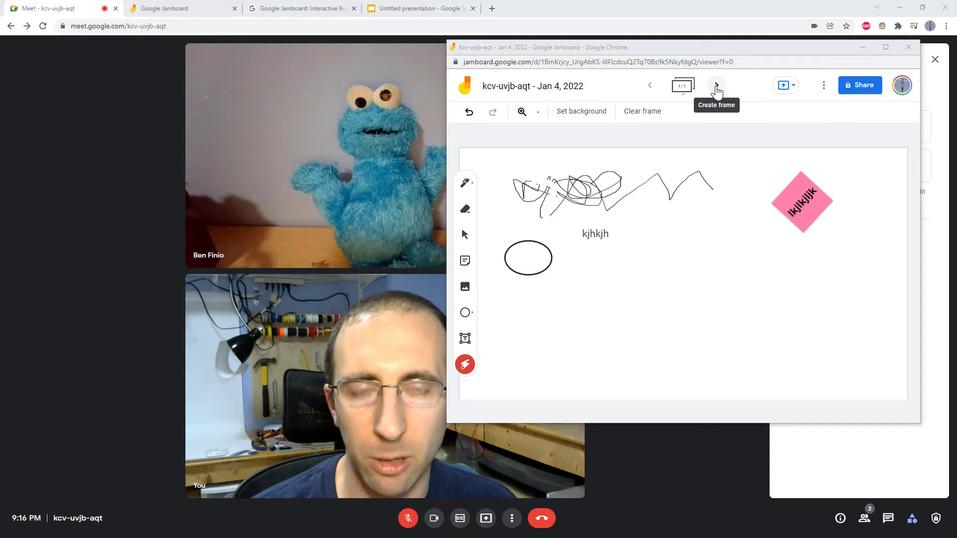
# Add a second blank frame to the jam and return to the first frame.
pyautogui.click(716, 84)
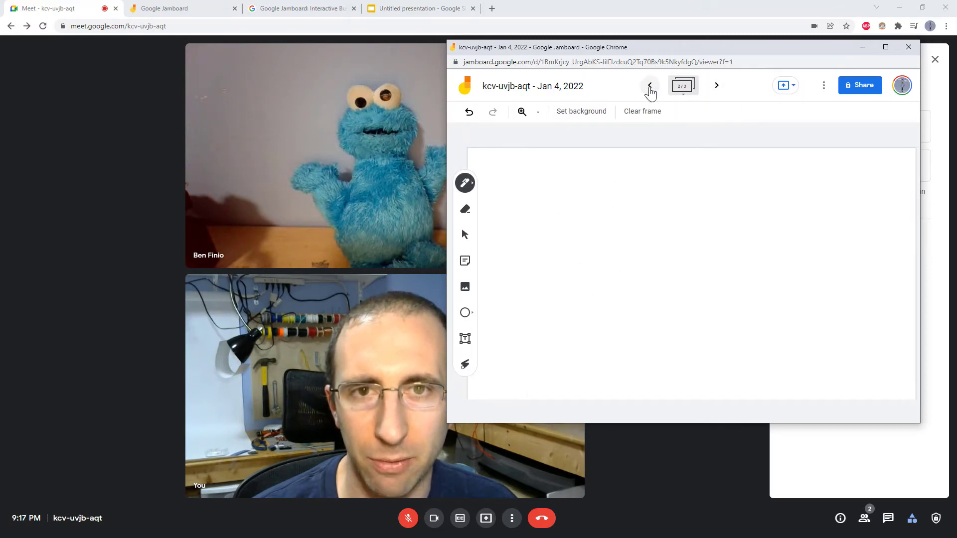
pyautogui.click(650, 86)
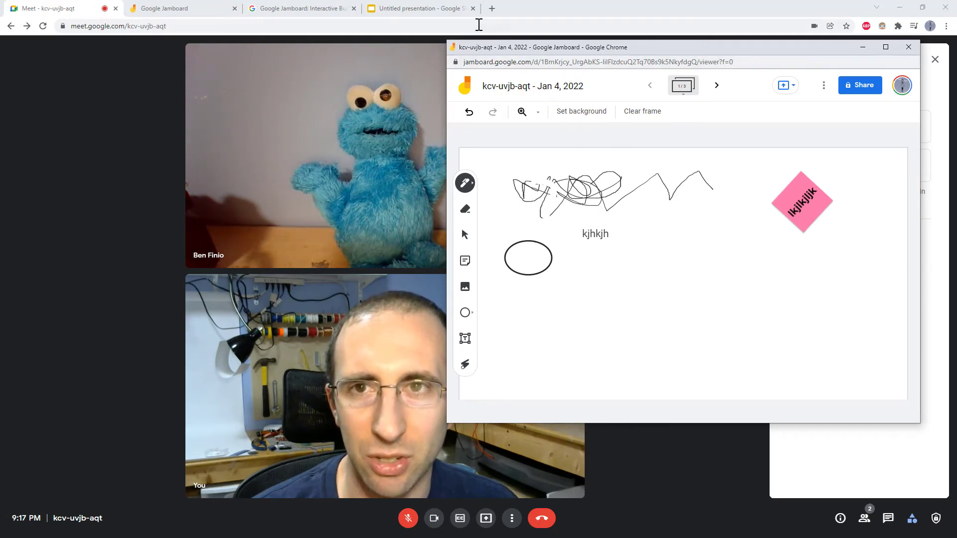
# In the untitled Slides deck, draw a Line > Scribble squiggle across the slide top.
pyautogui.click(420, 8)
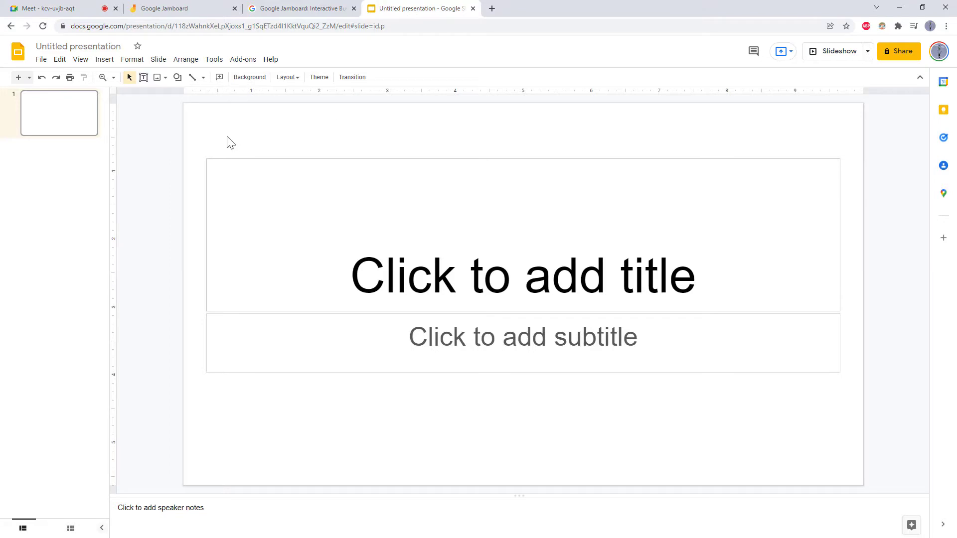
pyautogui.moveTo(190, 146)
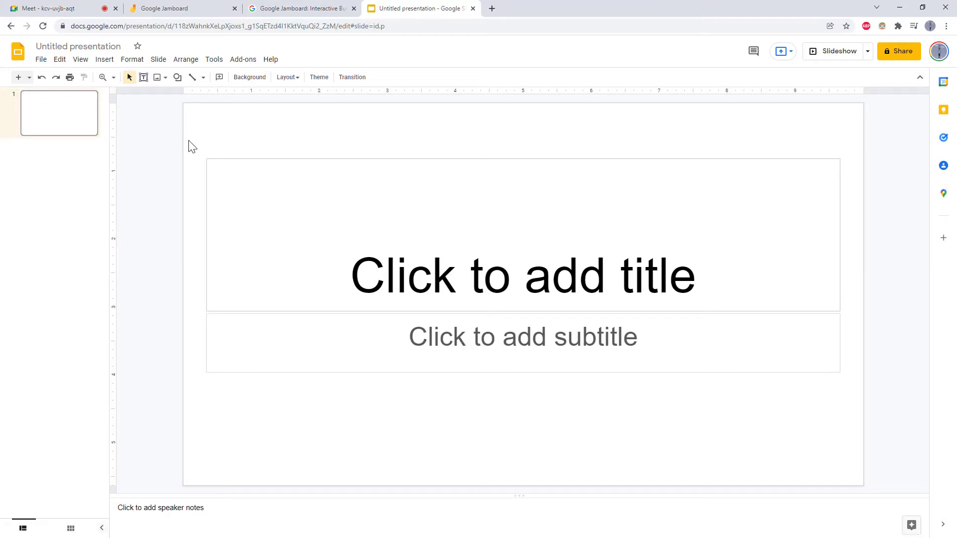
pyautogui.moveTo(144, 78)
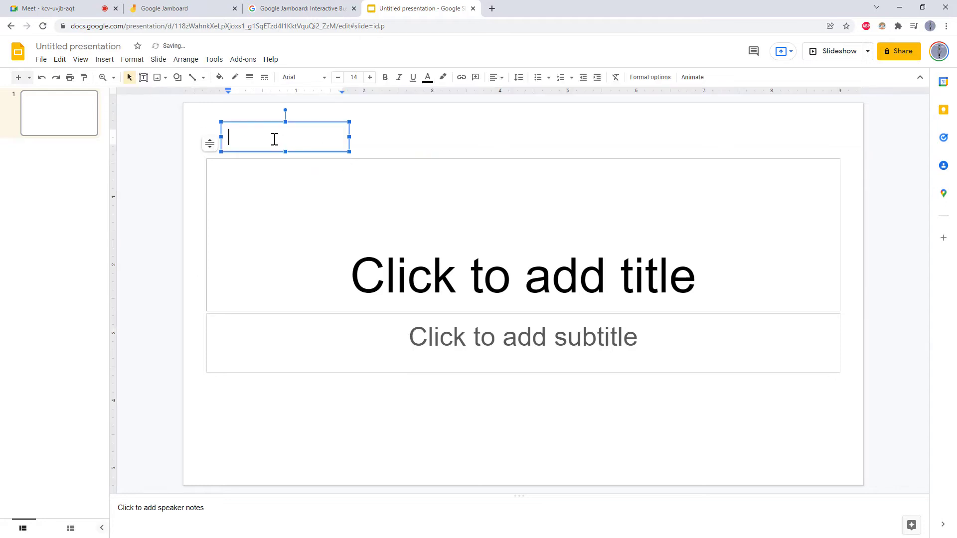
pyautogui.click(165, 78)
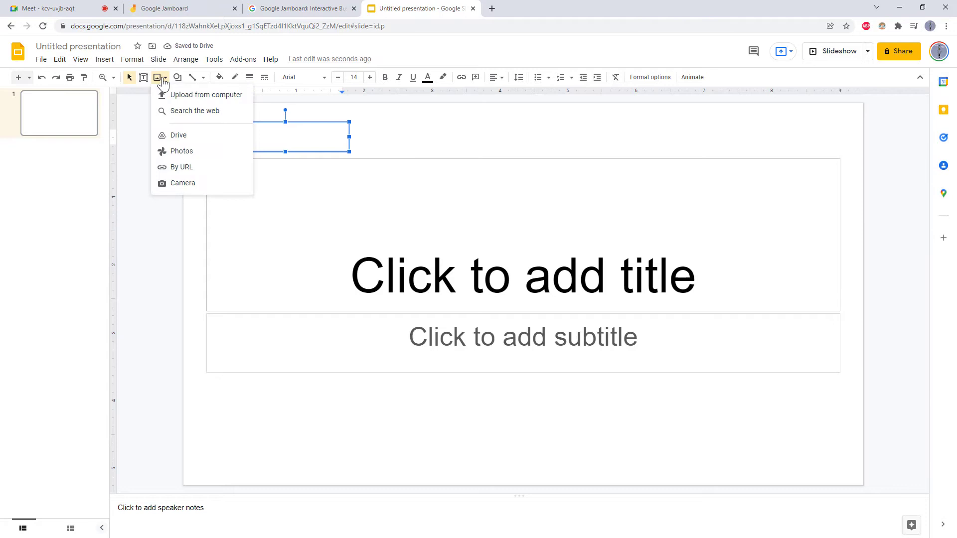
pyautogui.click(177, 78)
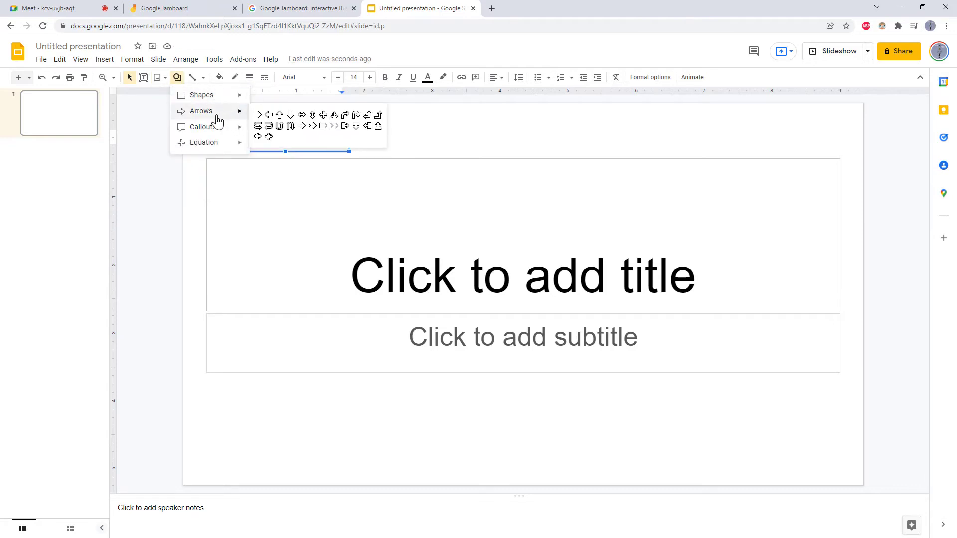
pyautogui.click(204, 78)
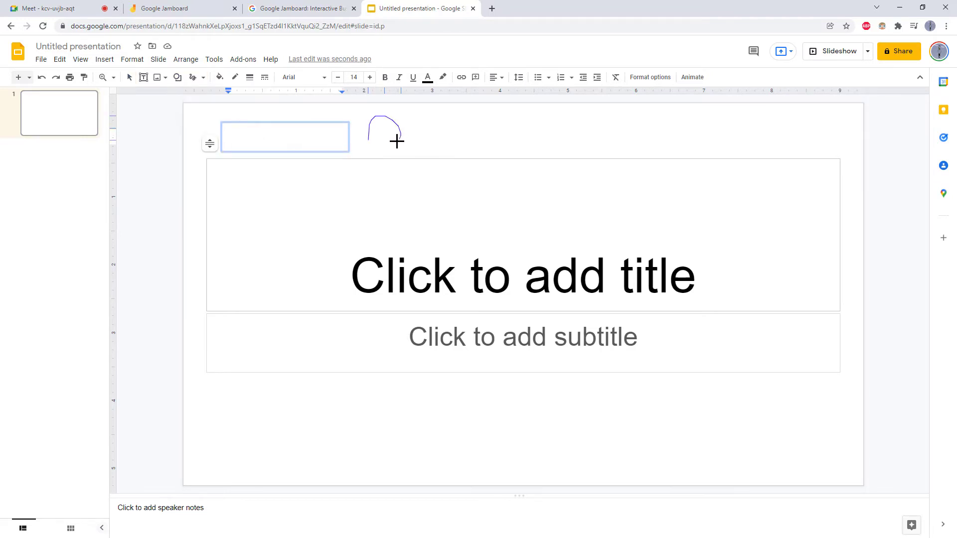
pyautogui.moveTo(396, 141); pyautogui.dragTo(601, 143)
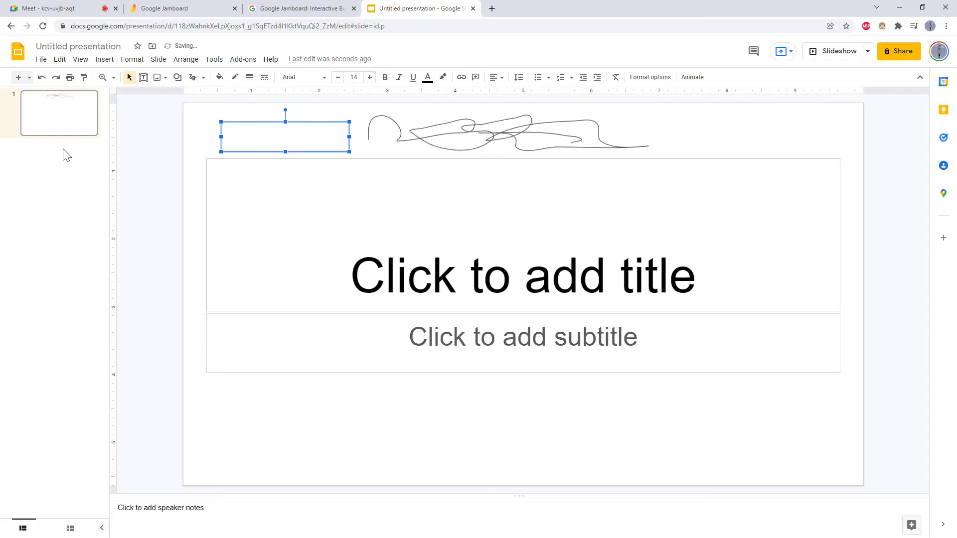
pyautogui.rightClick(59, 113)
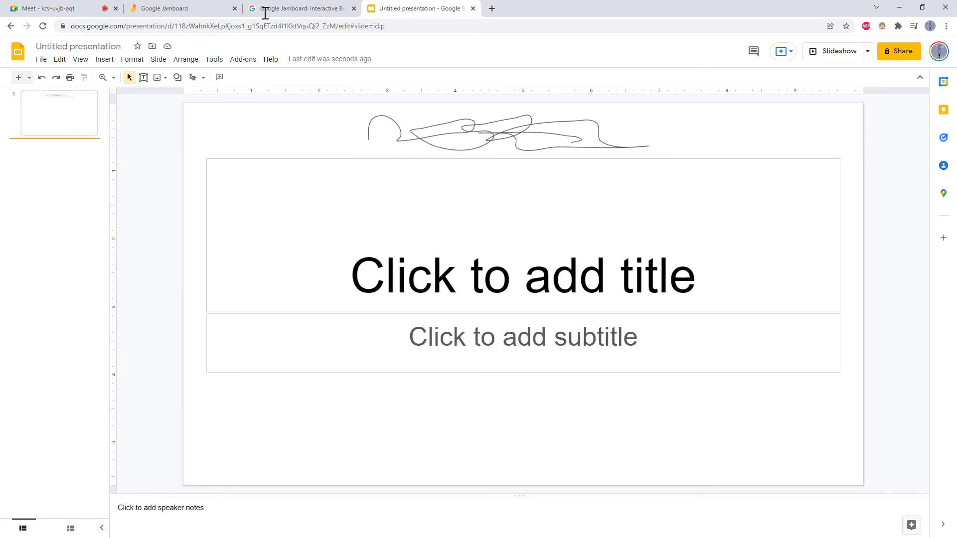
pyautogui.moveTo(140, 102)
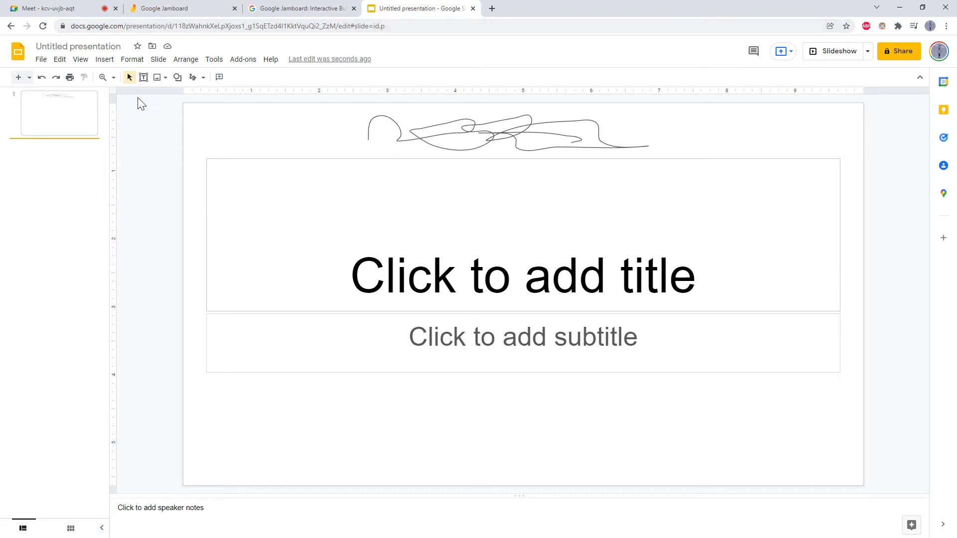
pyautogui.moveTo(235, 134)
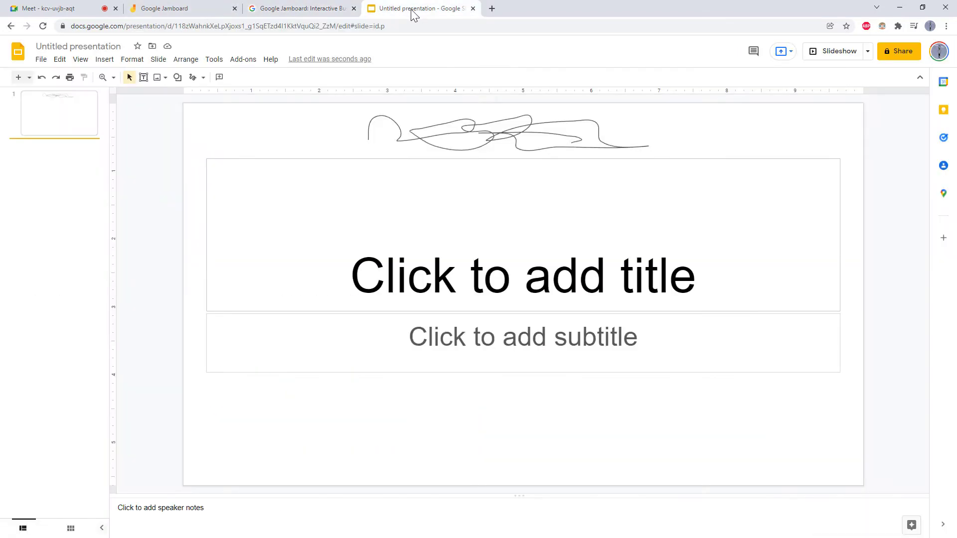
pyautogui.moveTo(104, 143)
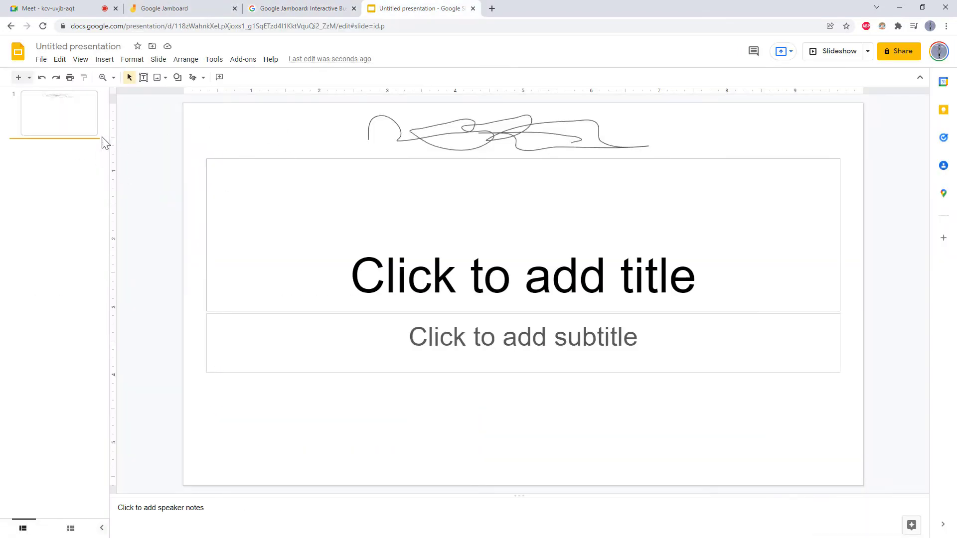
# Bring up the Jamboard product page in Chrome and scroll down to its feature sections.
pyautogui.click(168, 8)
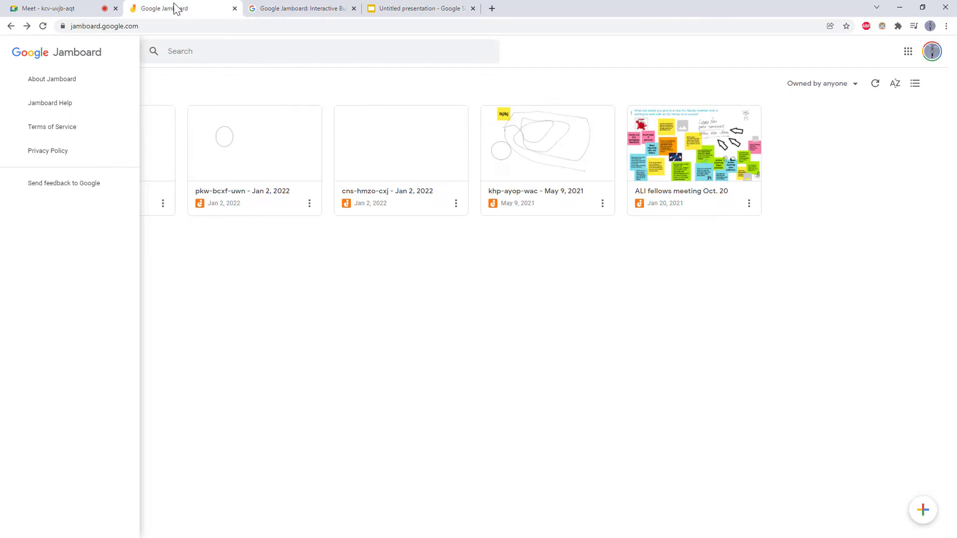
pyautogui.click(304, 8)
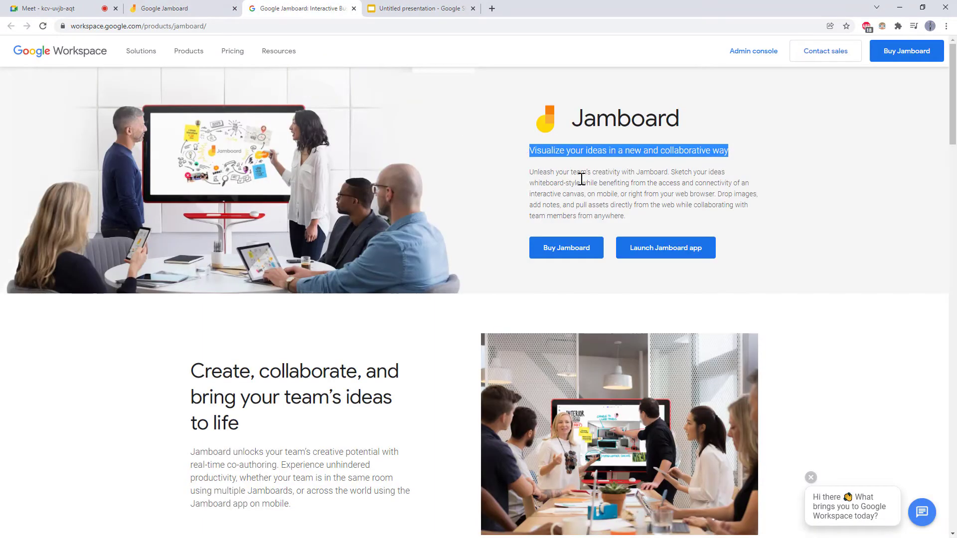
pyautogui.scroll(-3)
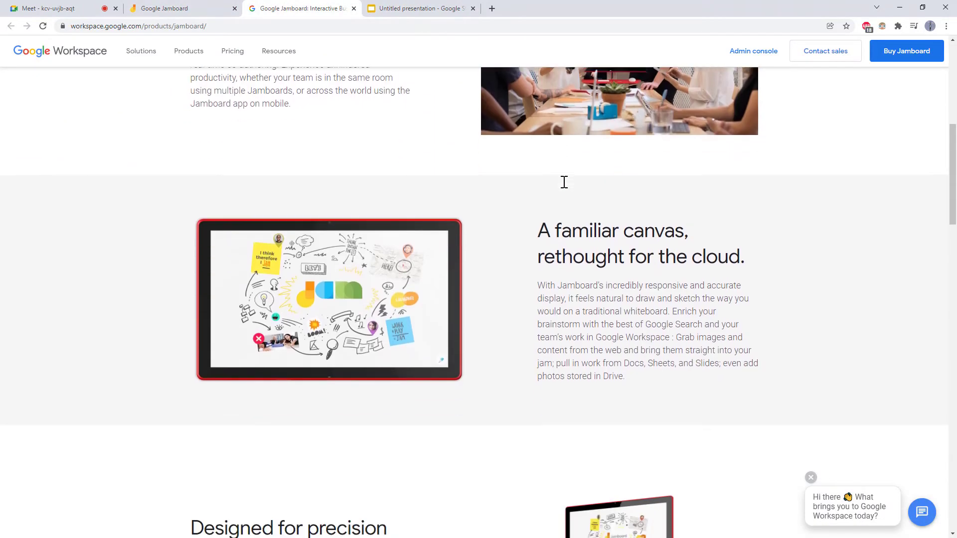
pyautogui.scroll(-3)
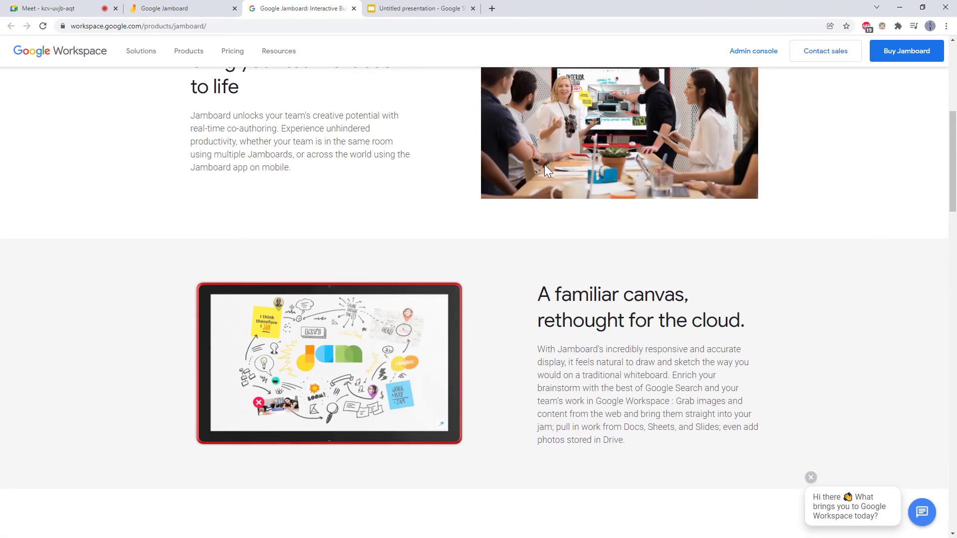
# Return to the Meet call and move the jam popup so it sits over the video tiles.
pyautogui.click(50, 7)
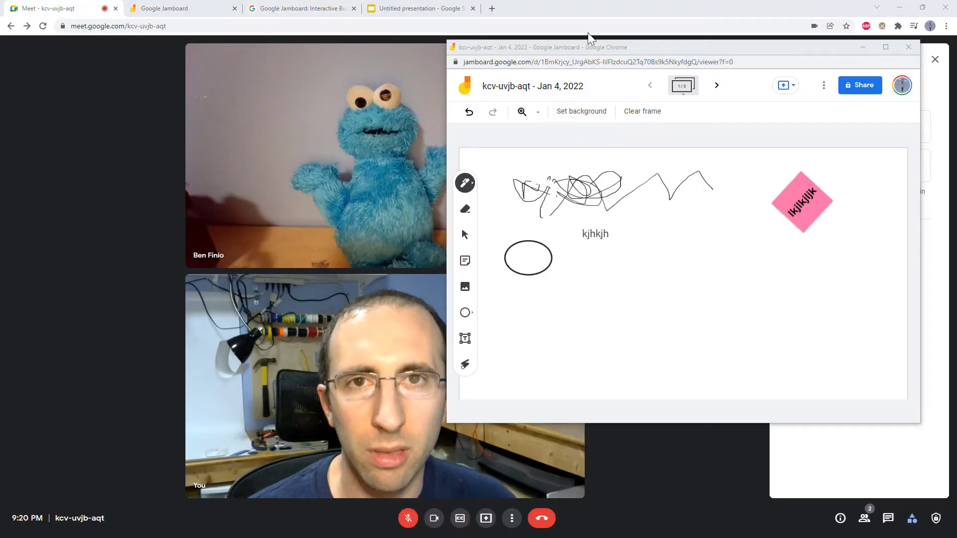
pyautogui.moveTo(600, 52)
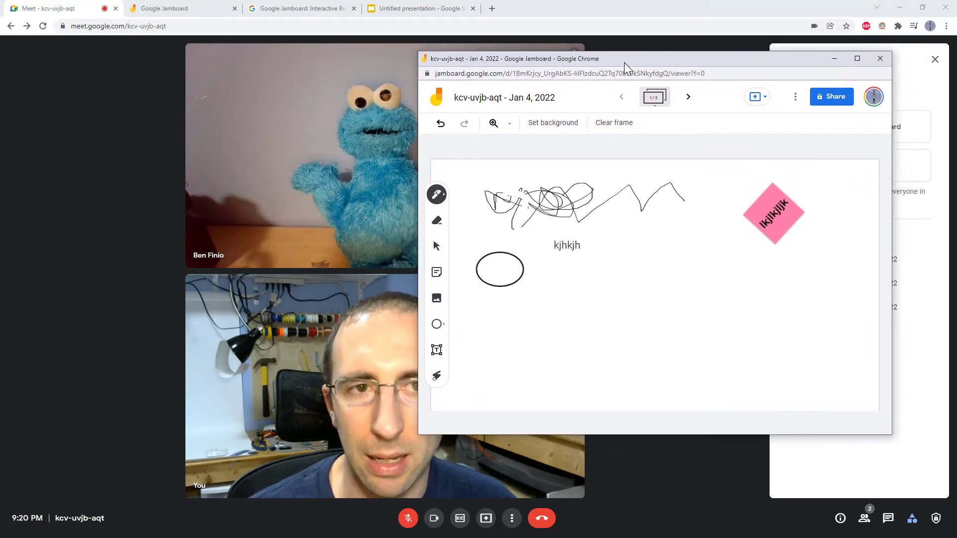
pyautogui.click(879, 58)
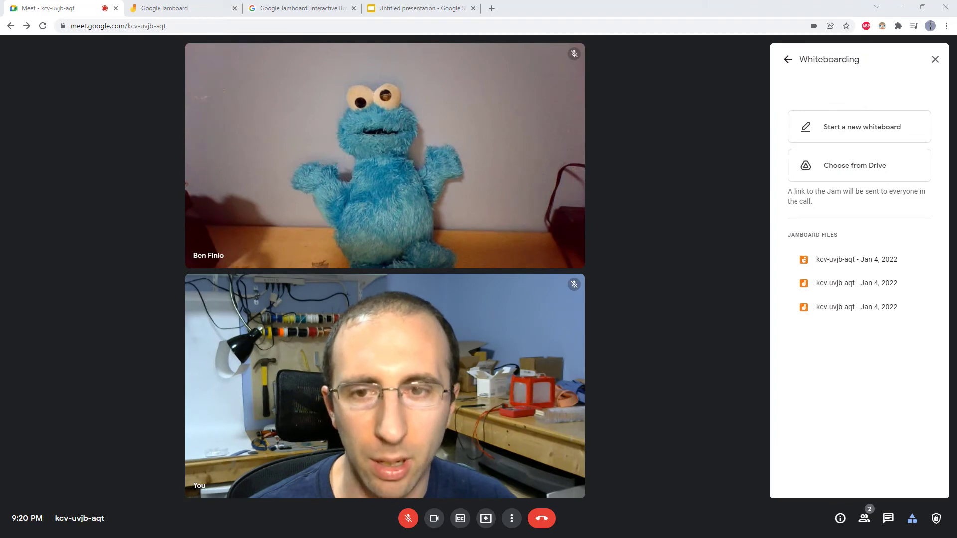
pyautogui.moveTo(580, 187)
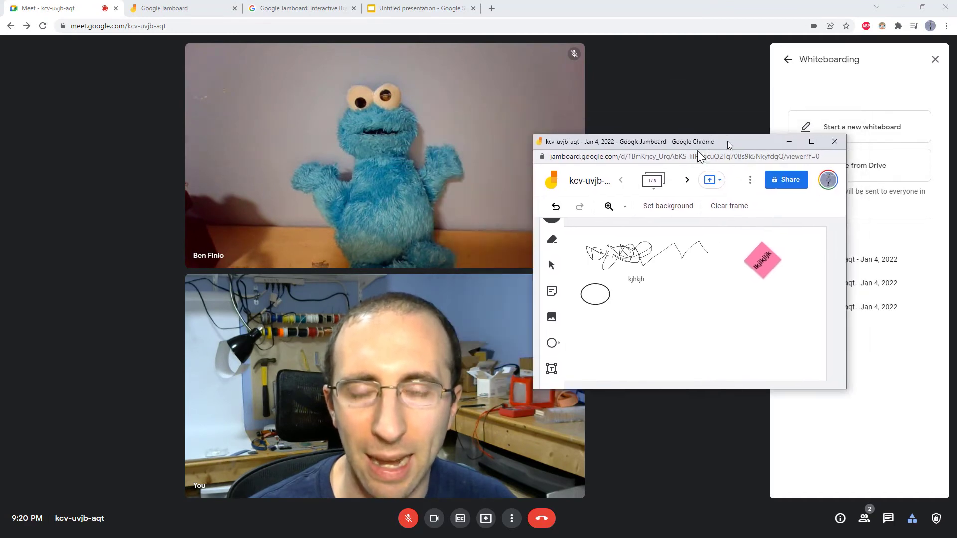
pyautogui.moveTo(727, 142); pyautogui.dragTo(695, 108)
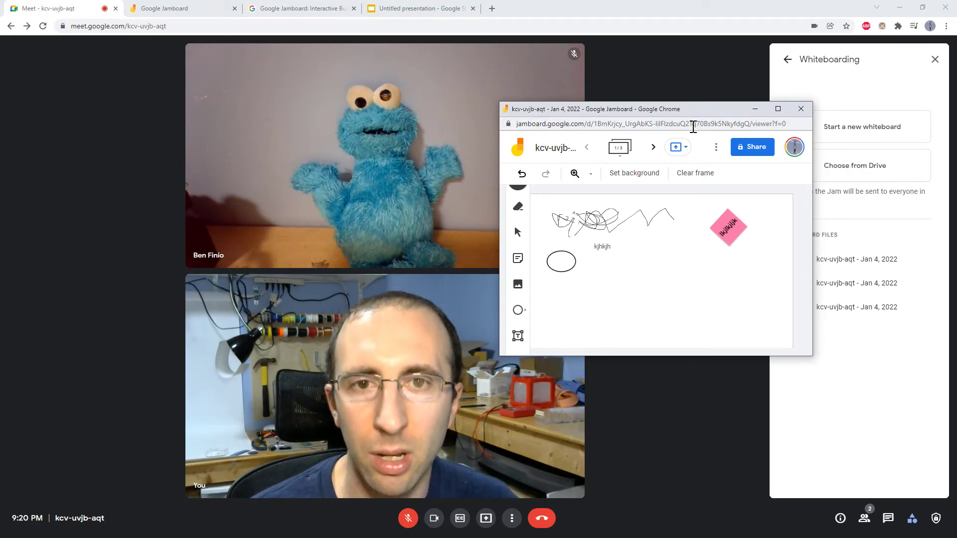
pyautogui.moveTo(676, 147)
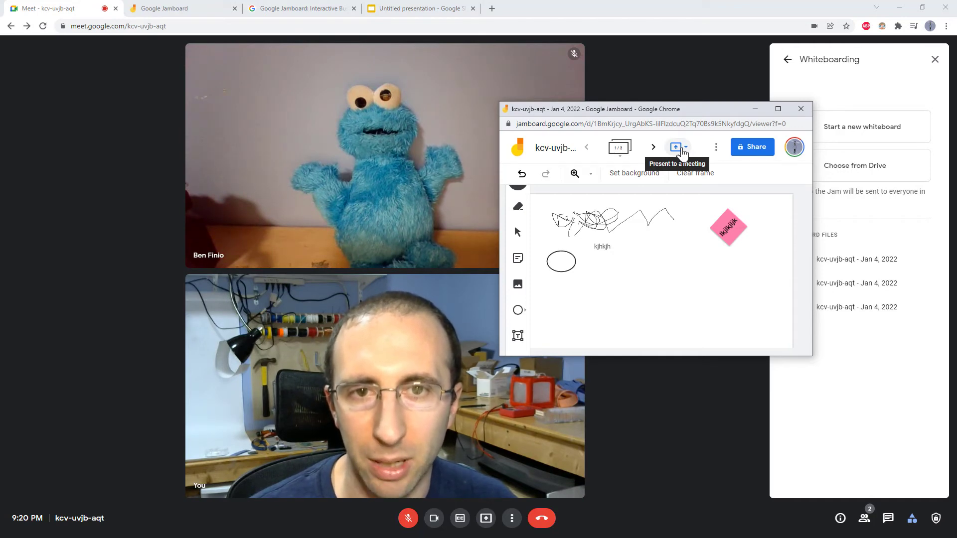
# Present the jam to the meeting, sharing This Tab into the call.
pyautogui.click(676, 146)
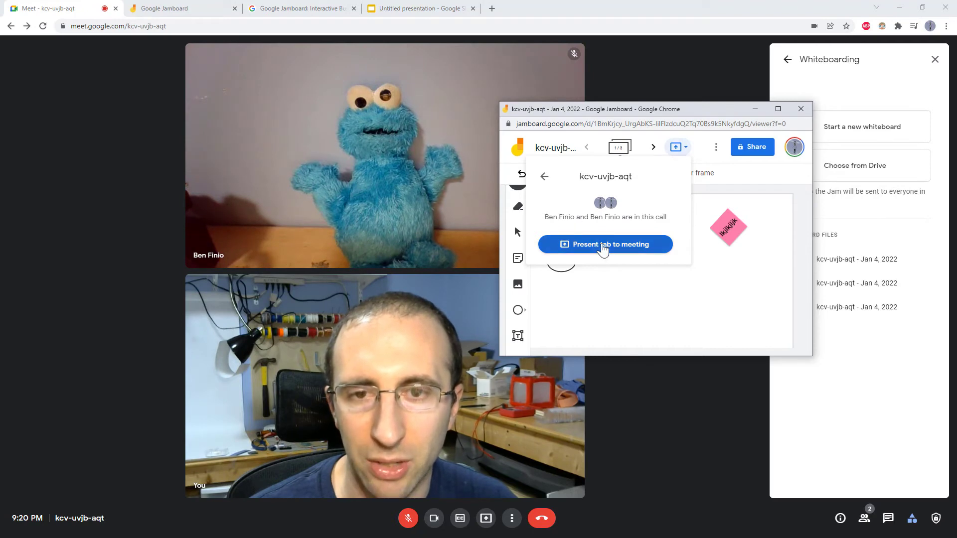
pyautogui.click(606, 245)
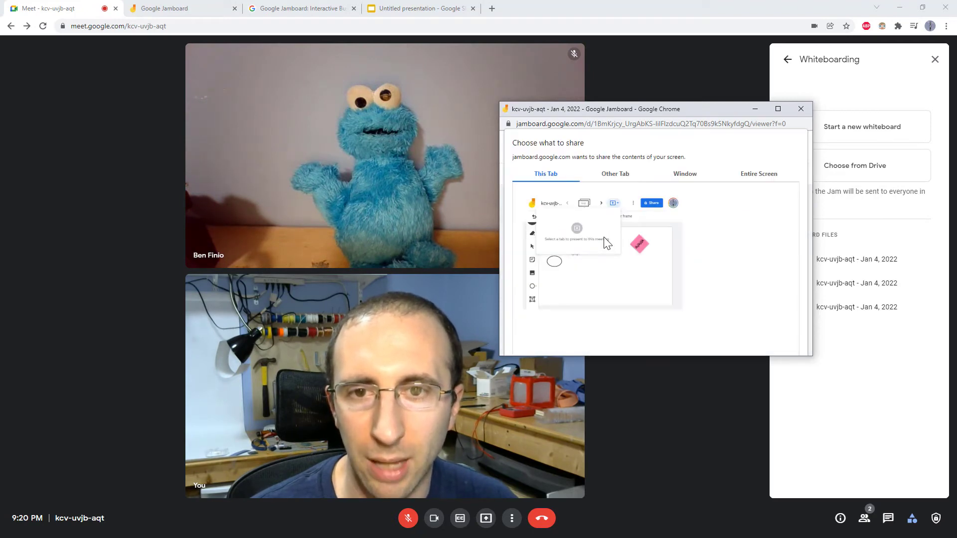
pyautogui.moveTo(569, 235)
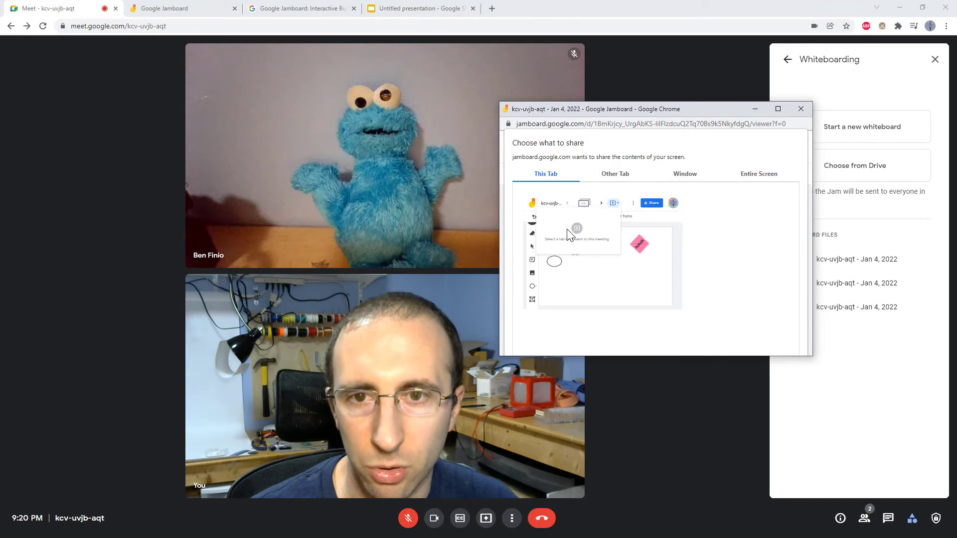
pyautogui.moveTo(582, 228)
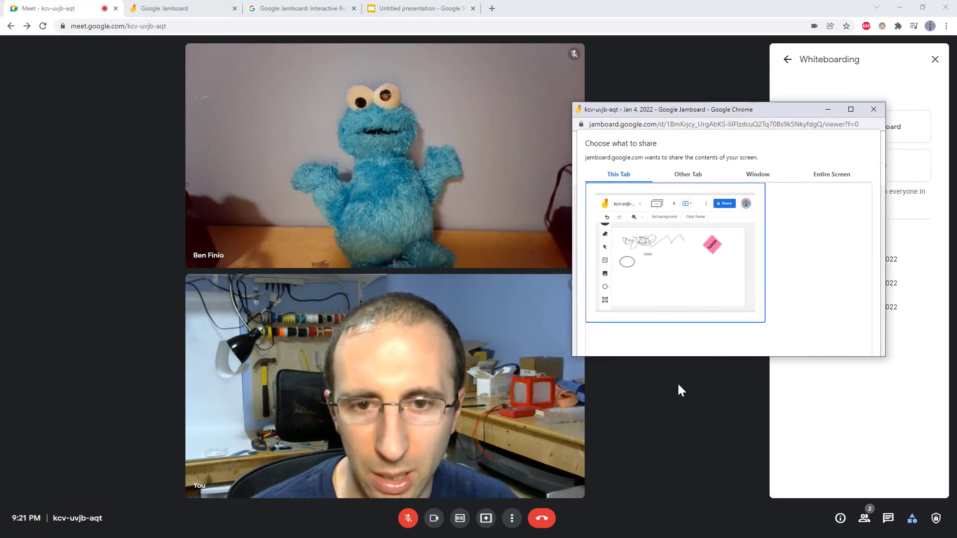
pyautogui.moveTo(684, 363)
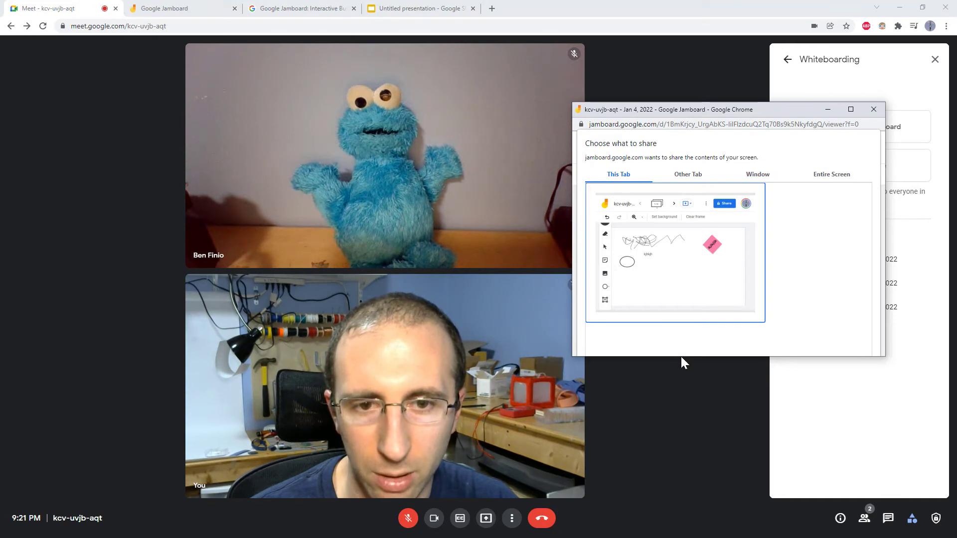
pyautogui.moveTo(682, 363)
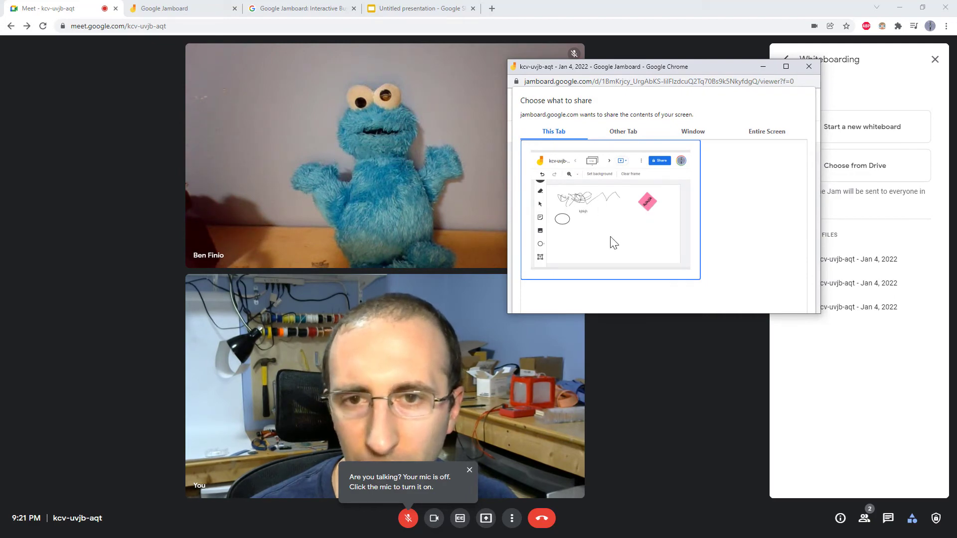
pyautogui.moveTo(630, 320)
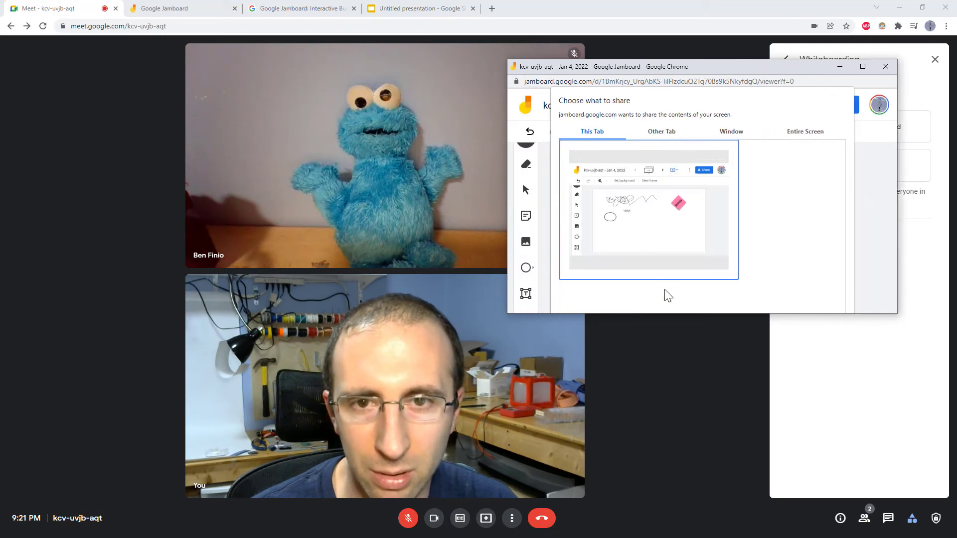
pyautogui.moveTo(667, 317)
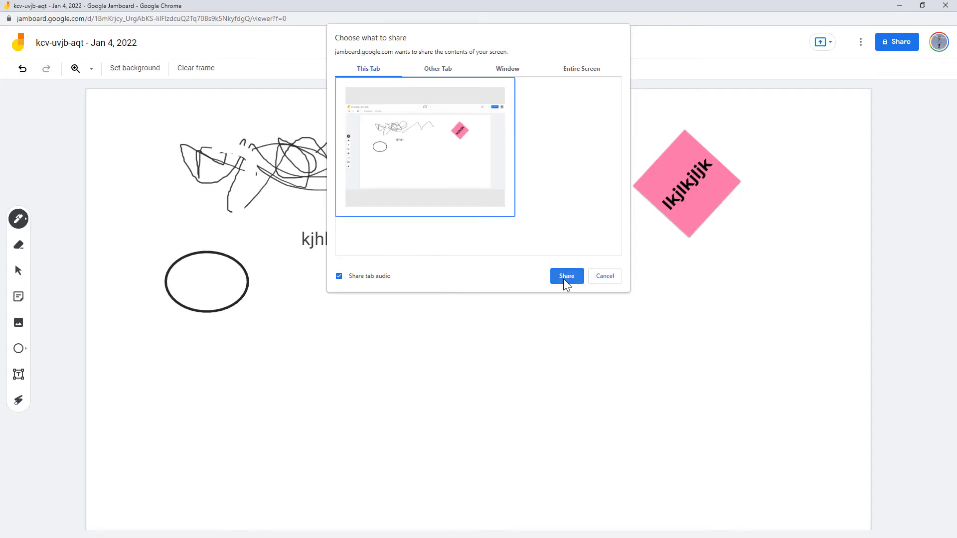
pyautogui.click(567, 277)
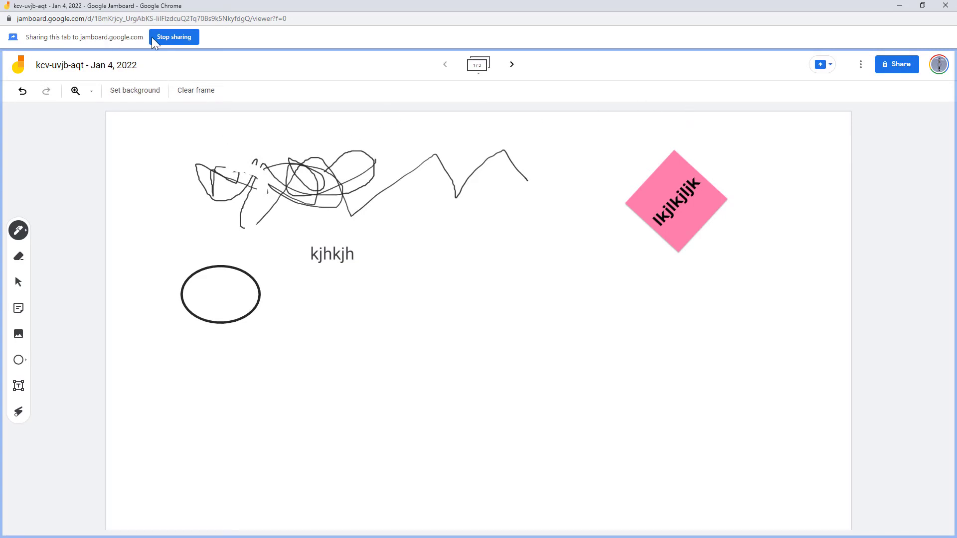
pyautogui.moveTo(146, 47)
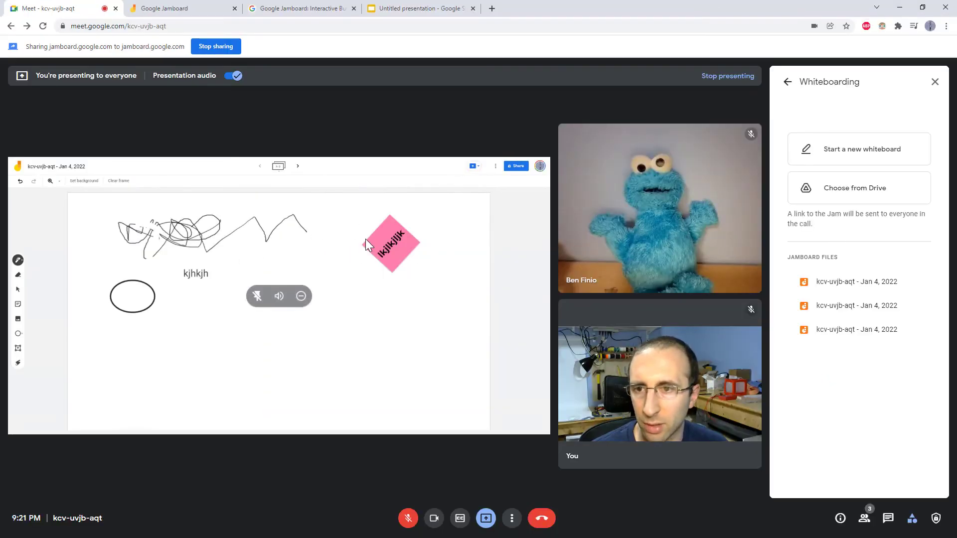
pyautogui.moveTo(333, 325)
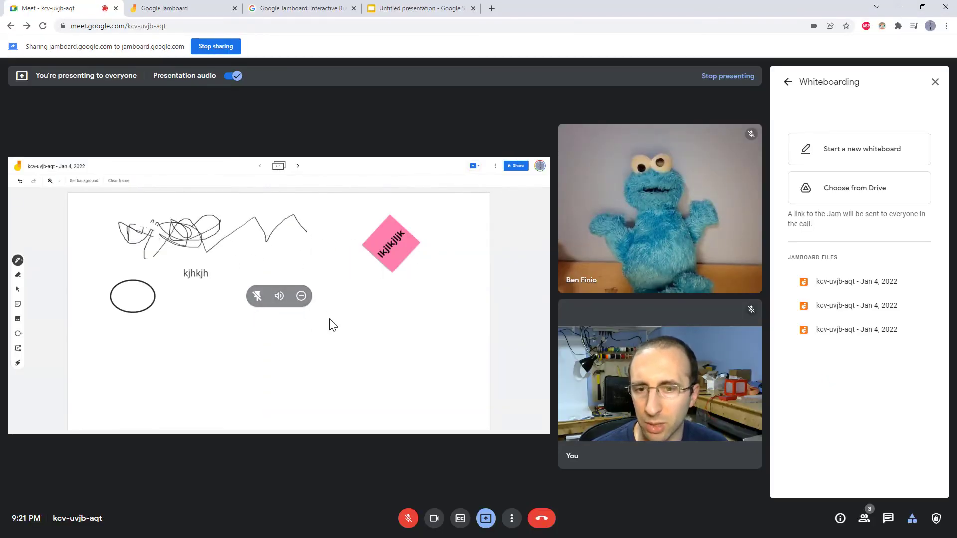
pyautogui.moveTo(213, 197)
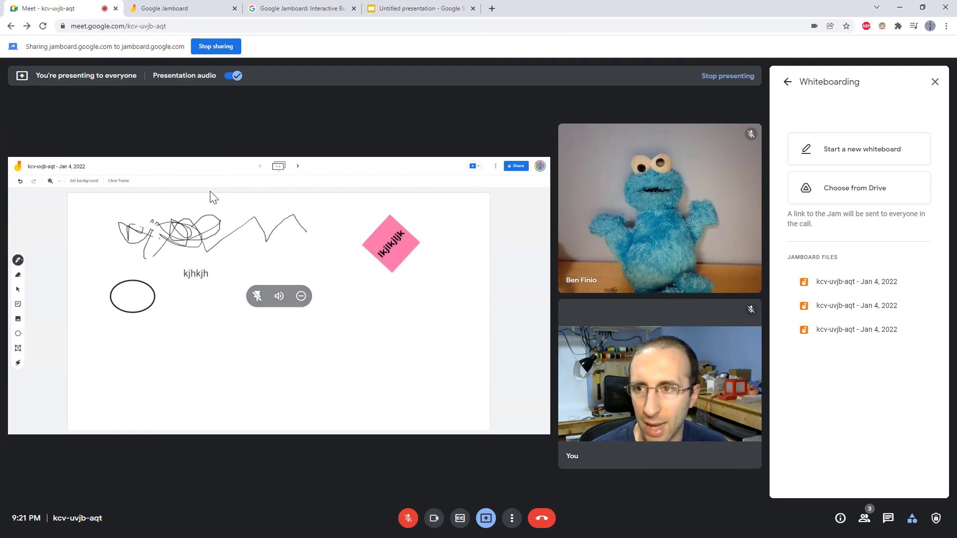
pyautogui.moveTo(304, 335)
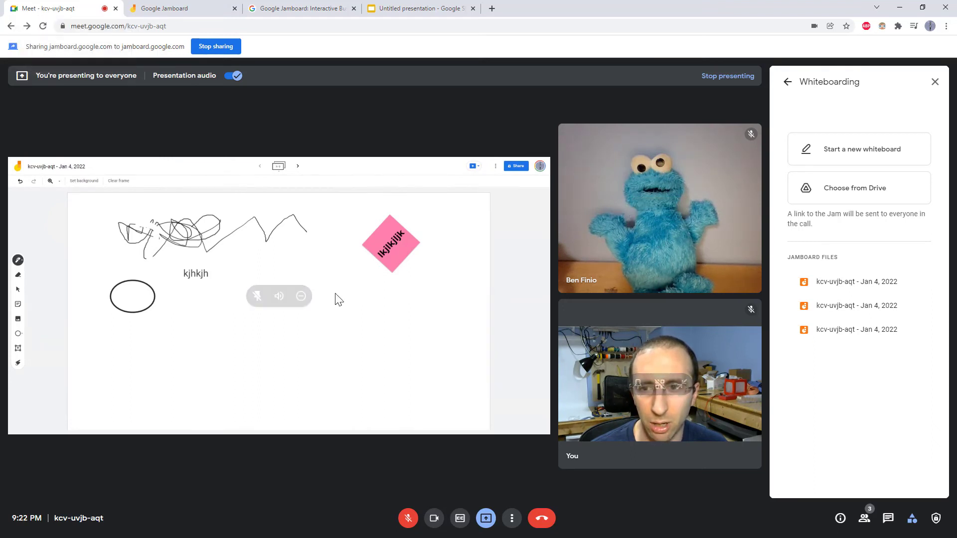
pyautogui.moveTo(268, 146)
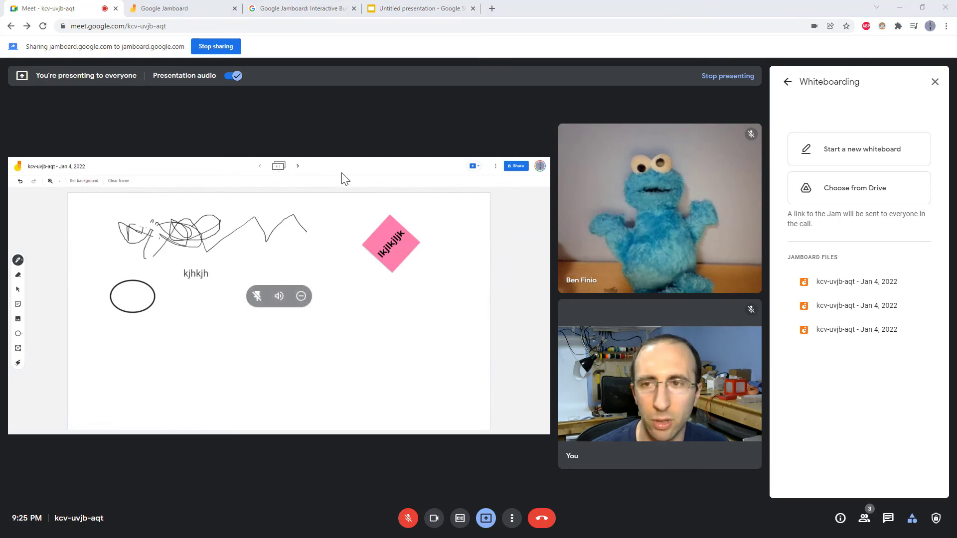
pyautogui.moveTo(233, 183)
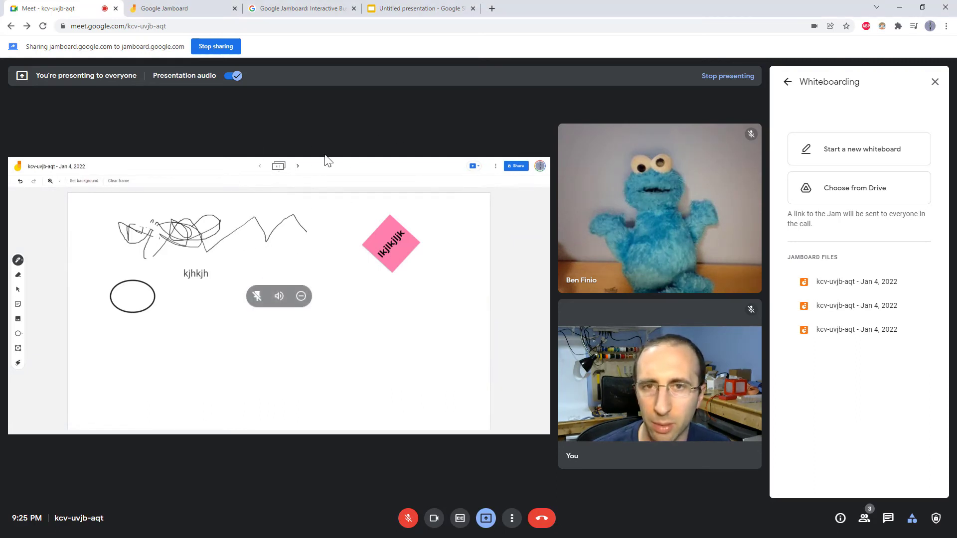
pyautogui.moveTo(354, 337)
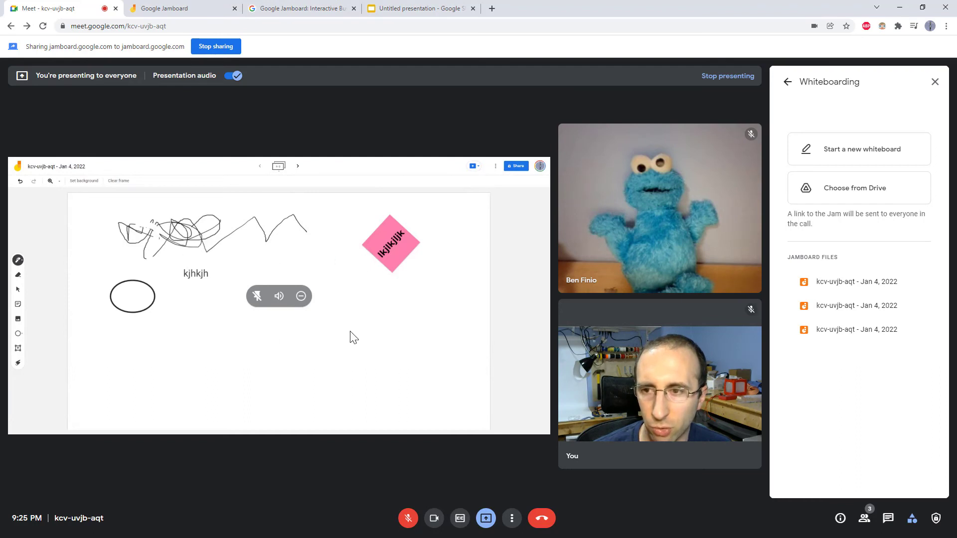
pyautogui.moveTo(298, 219)
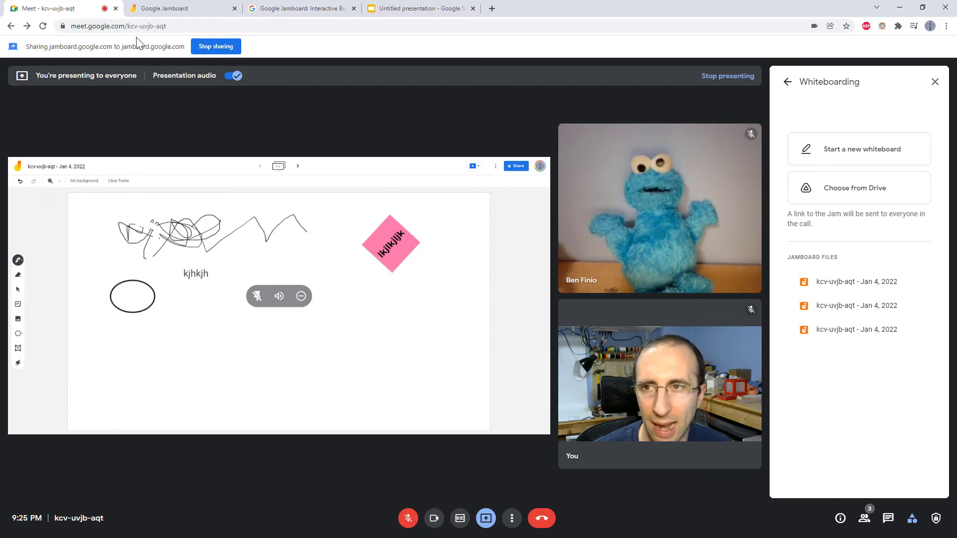
pyautogui.moveTo(373, 139)
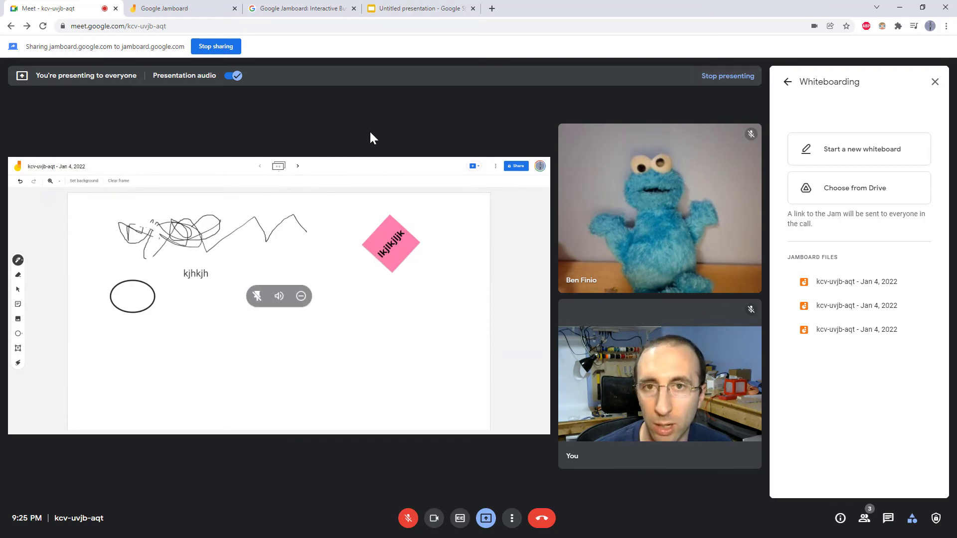
pyautogui.moveTo(393, 133)
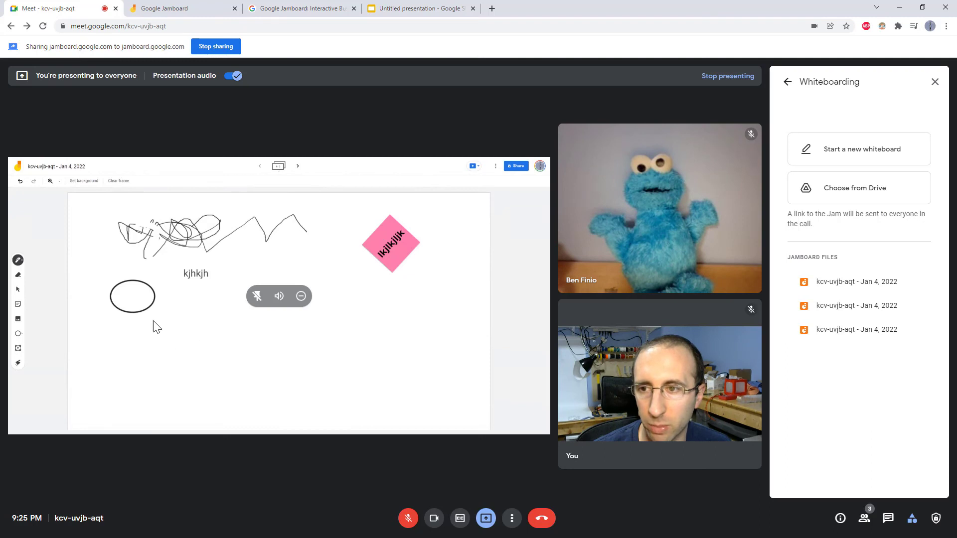
pyautogui.moveTo(546, 233)
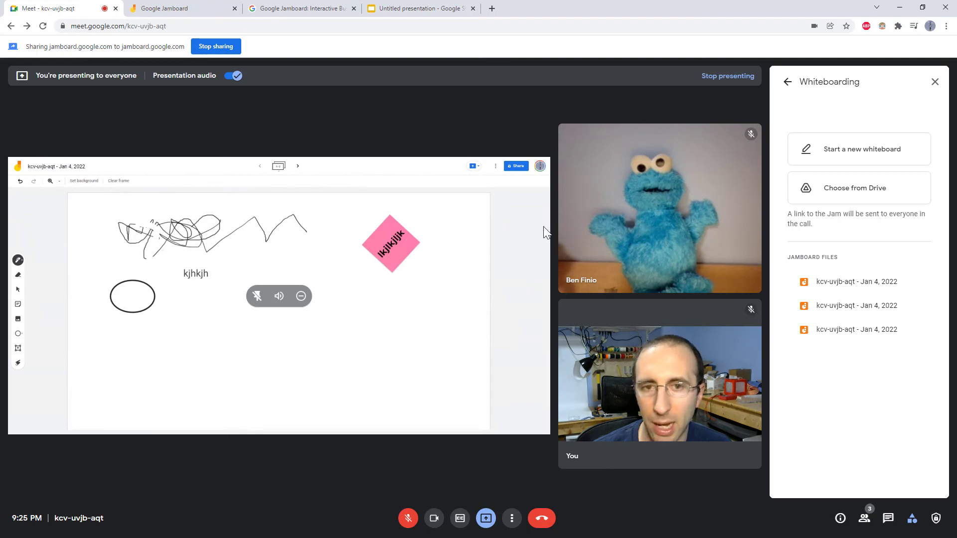
pyautogui.moveTo(632, 241)
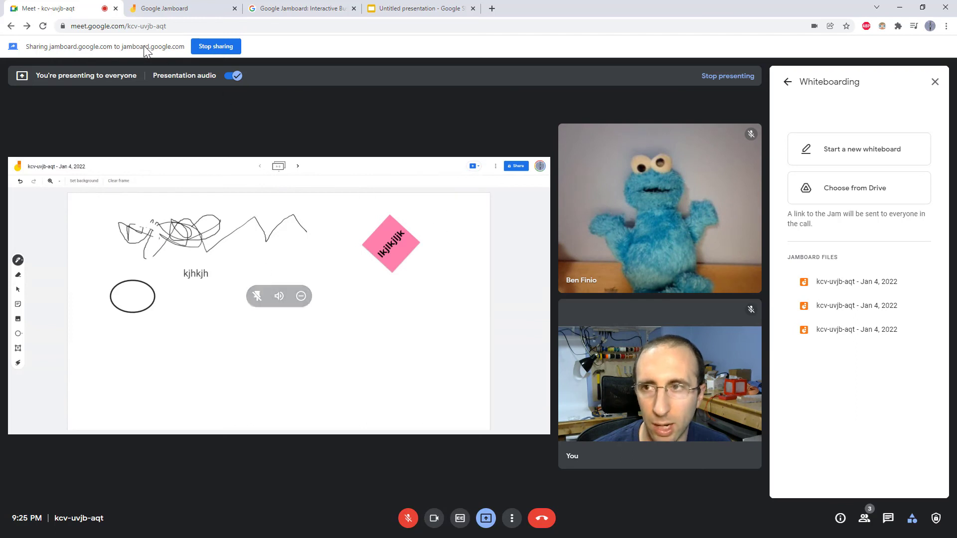
pyautogui.moveTo(420, 144)
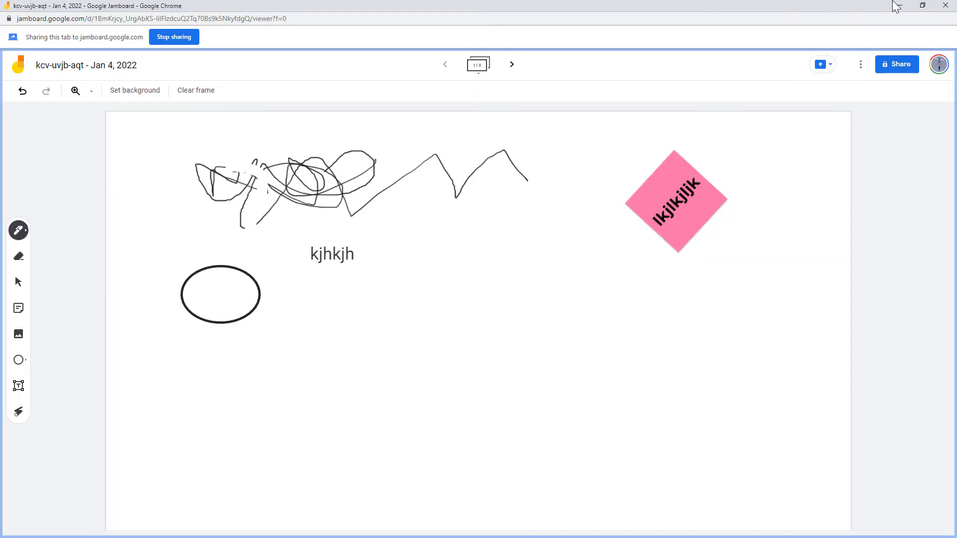
# Draw a big looping pen scribble on the jam below the 'kjhkjh' label.
pyautogui.click(399, 261)
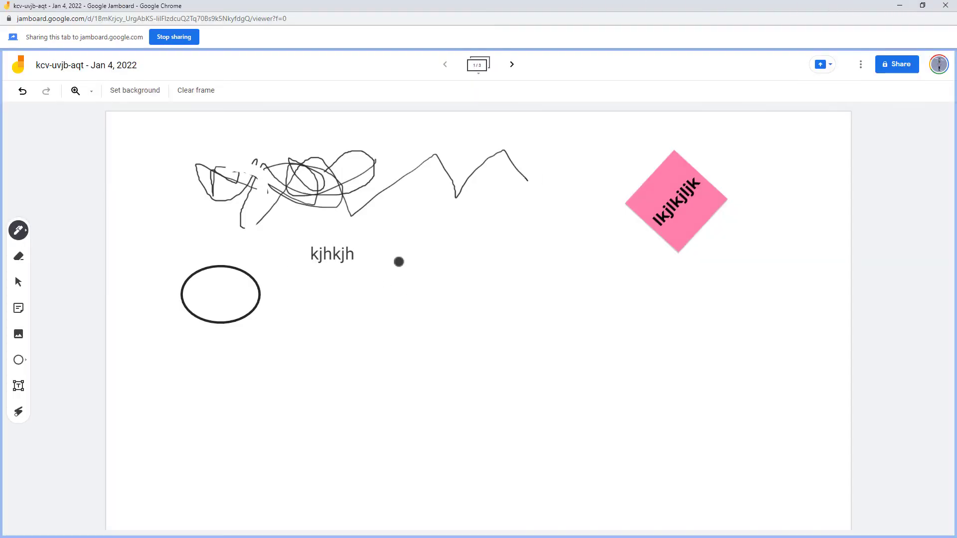
pyautogui.moveTo(403, 253); pyautogui.dragTo(580, 330)
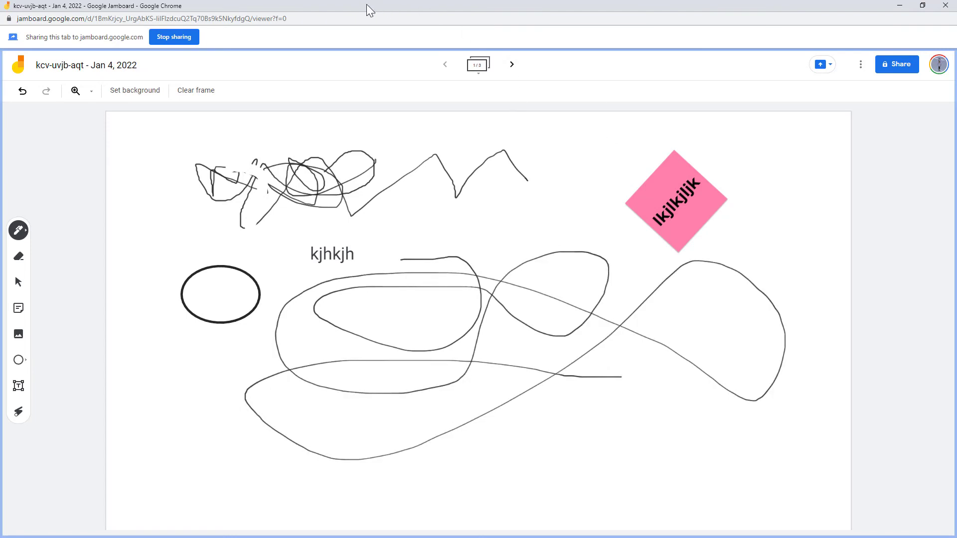
pyautogui.moveTo(378, 14)
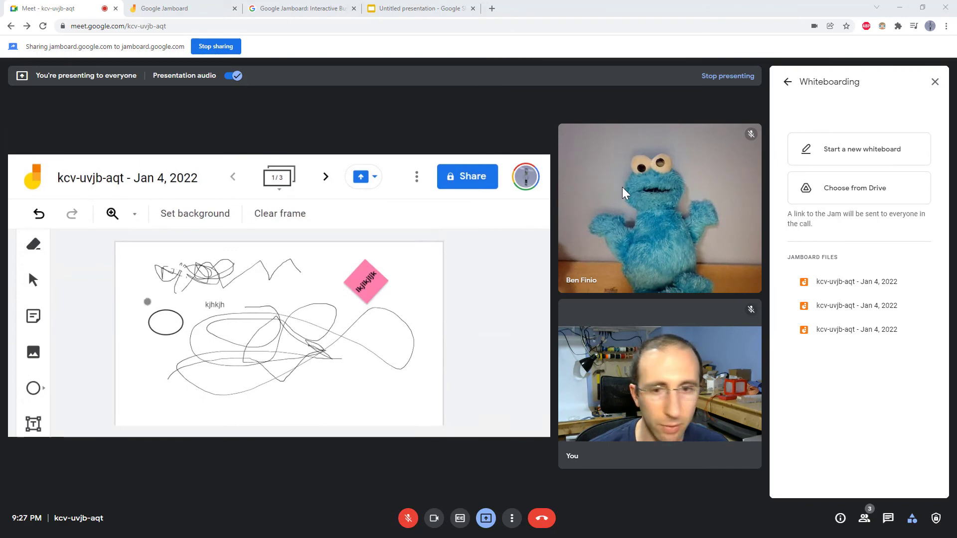
pyautogui.moveTo(616, 295)
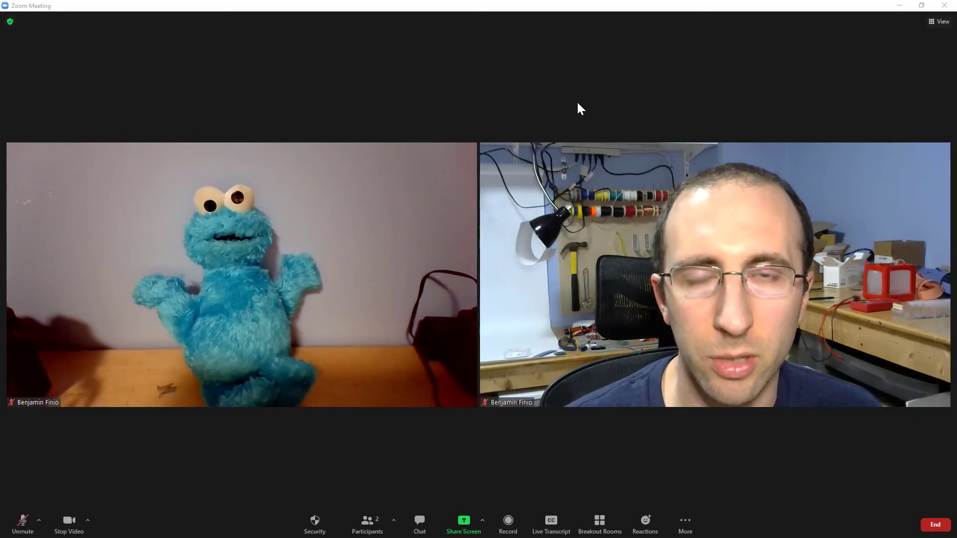
pyautogui.moveTo(470, 99)
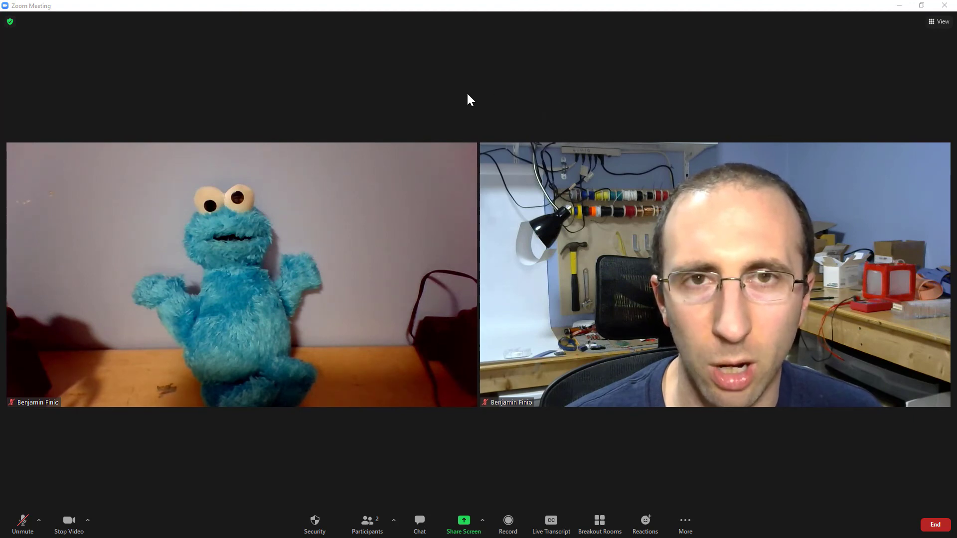
pyautogui.moveTo(493, 80)
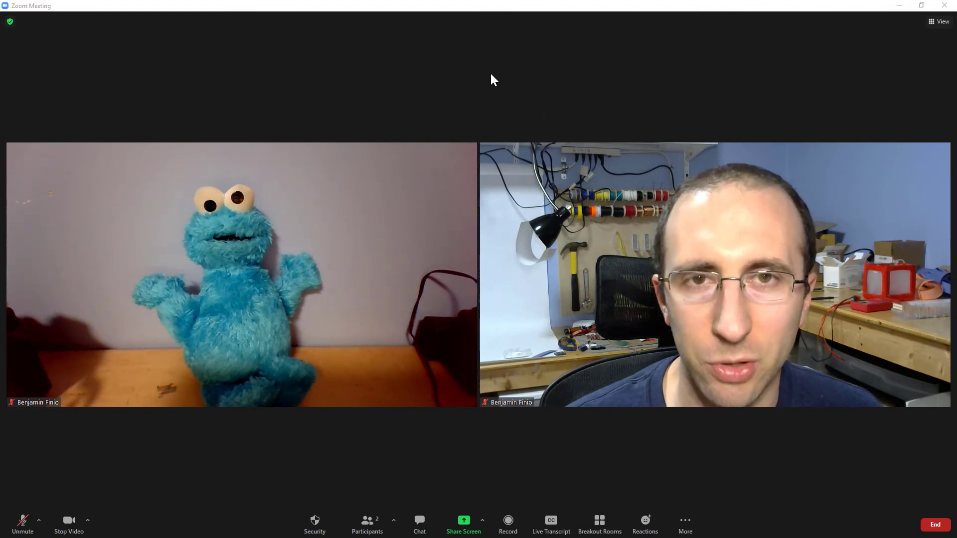
pyautogui.moveTo(395, 227)
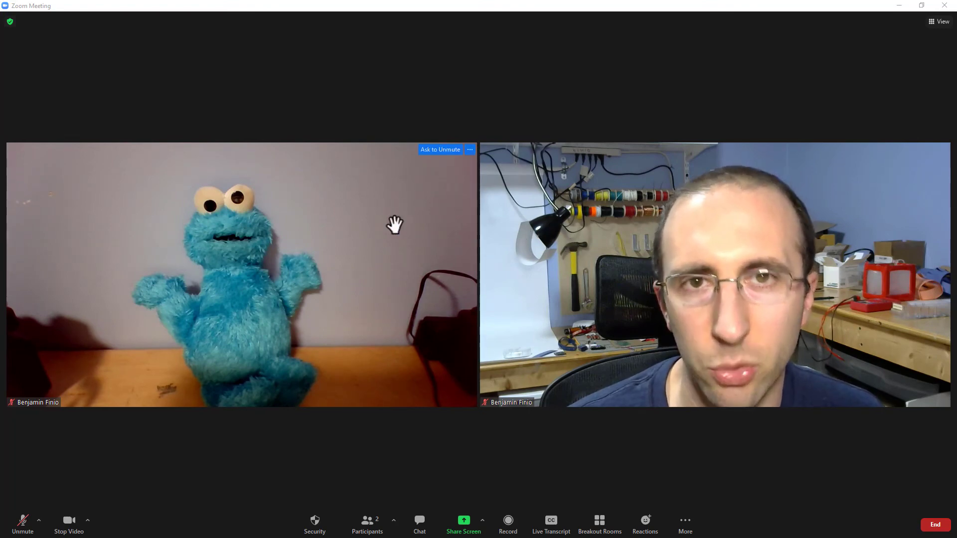
pyautogui.moveTo(472, 515)
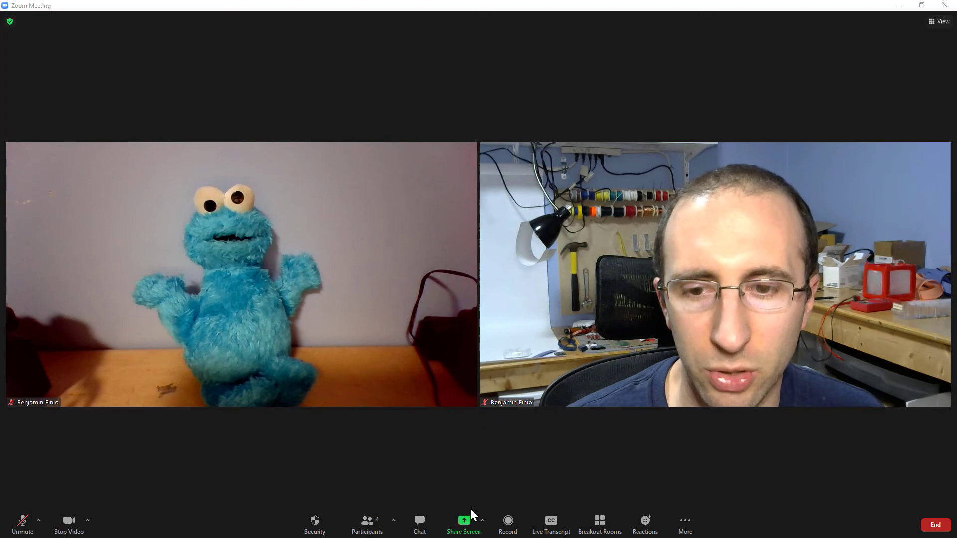
# Share a Zoom whiteboard and scribble red freehand loops across its middle.
pyautogui.click(464, 523)
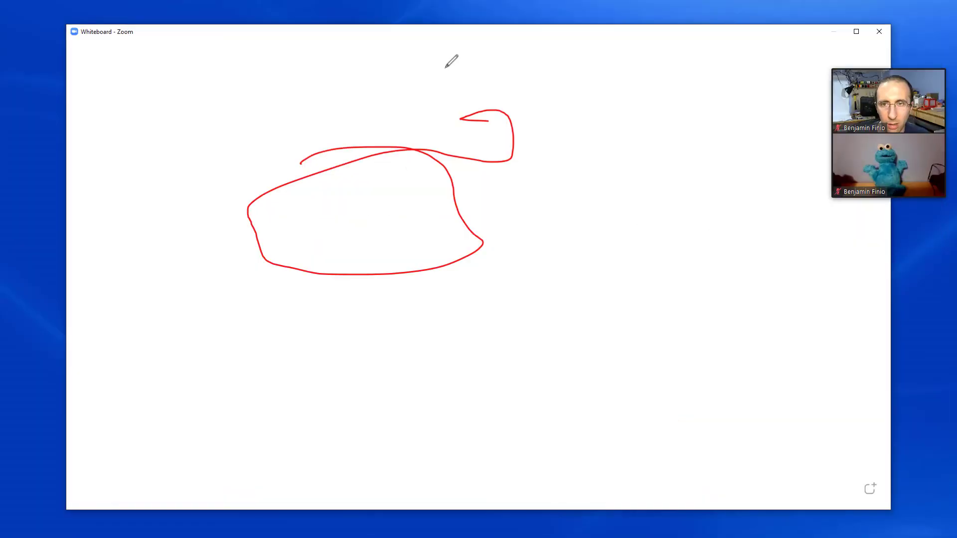
pyautogui.moveTo(281, 116); pyautogui.dragTo(577, 128)
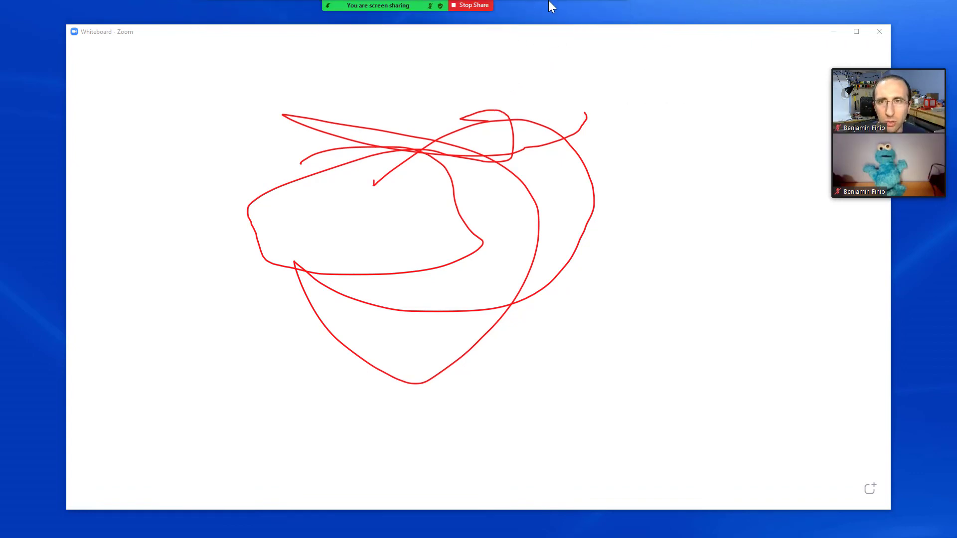
pyautogui.click(613, 14)
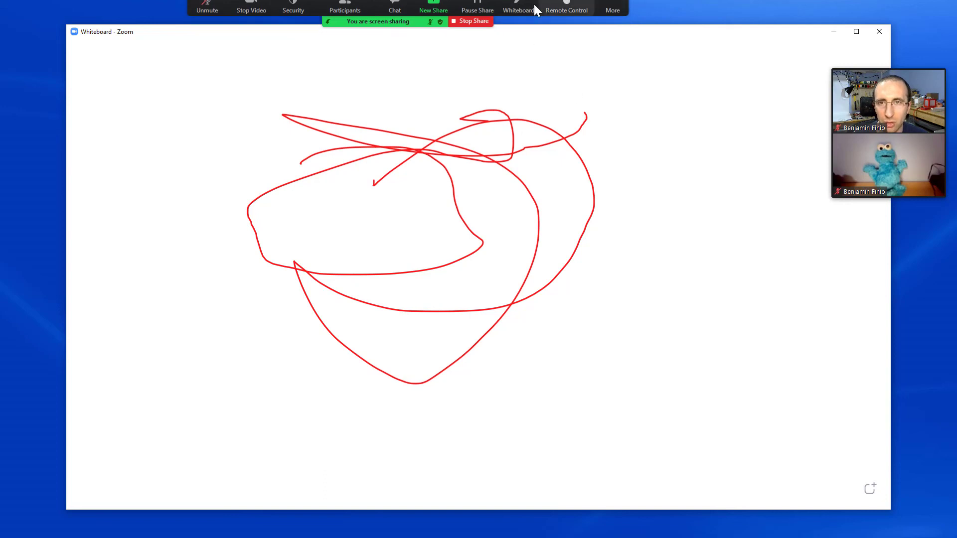
# Show the whiteboard annotation tools and the Save format choices (PNG, PDF).
pyautogui.click(519, 9)
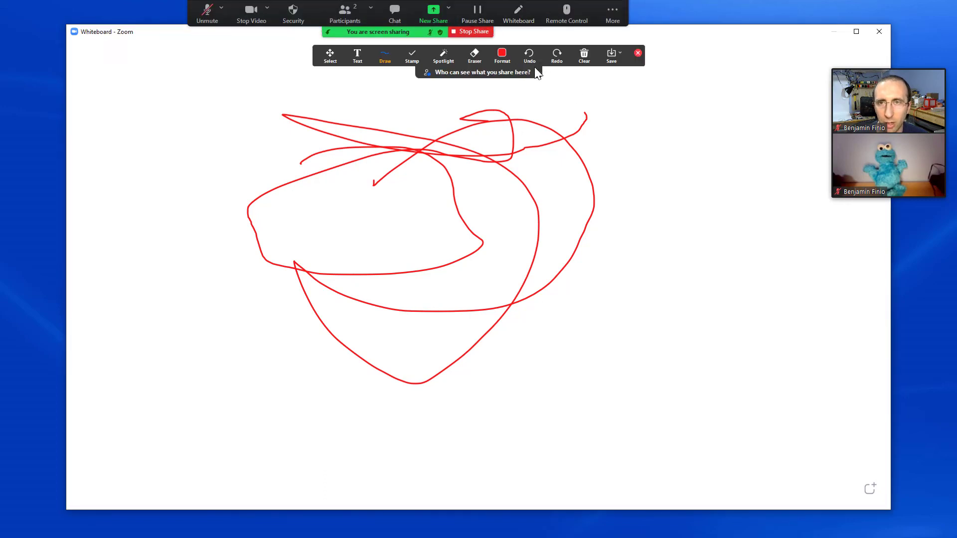
pyautogui.click(621, 53)
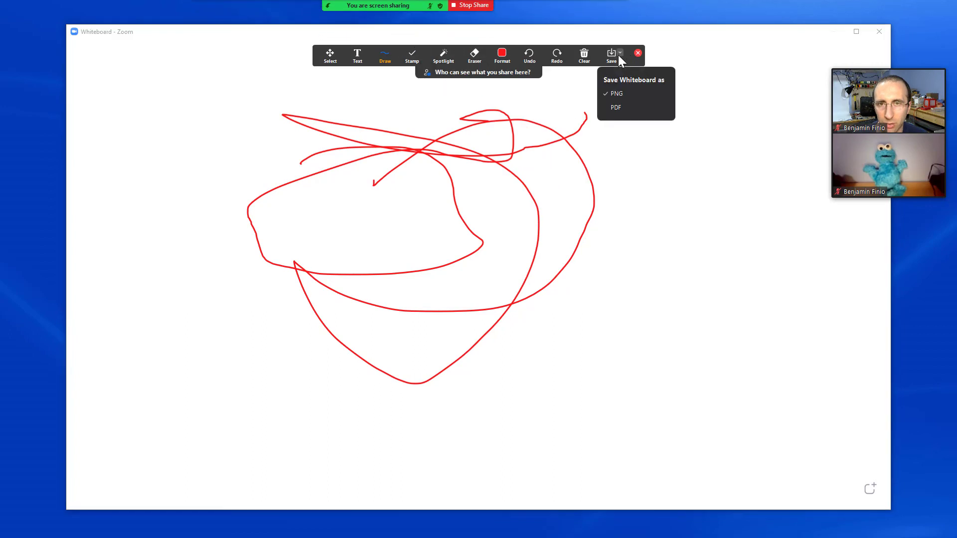